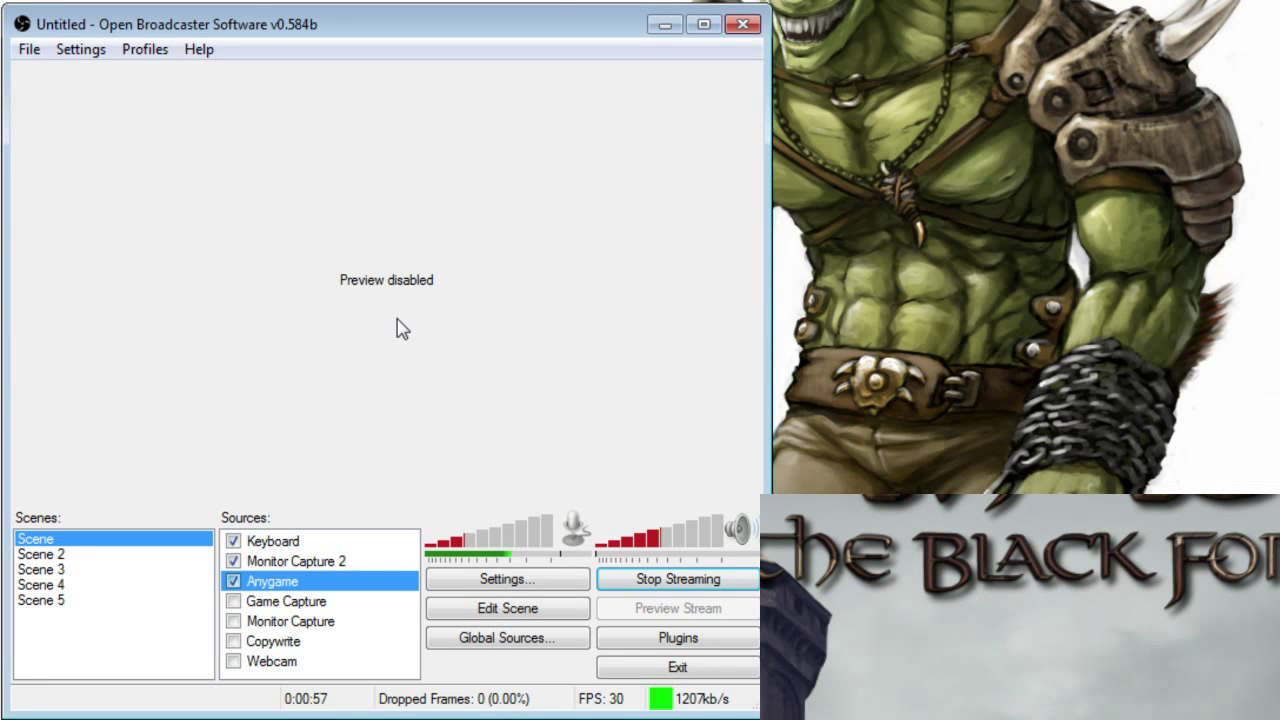
mouse_move(320, 595)
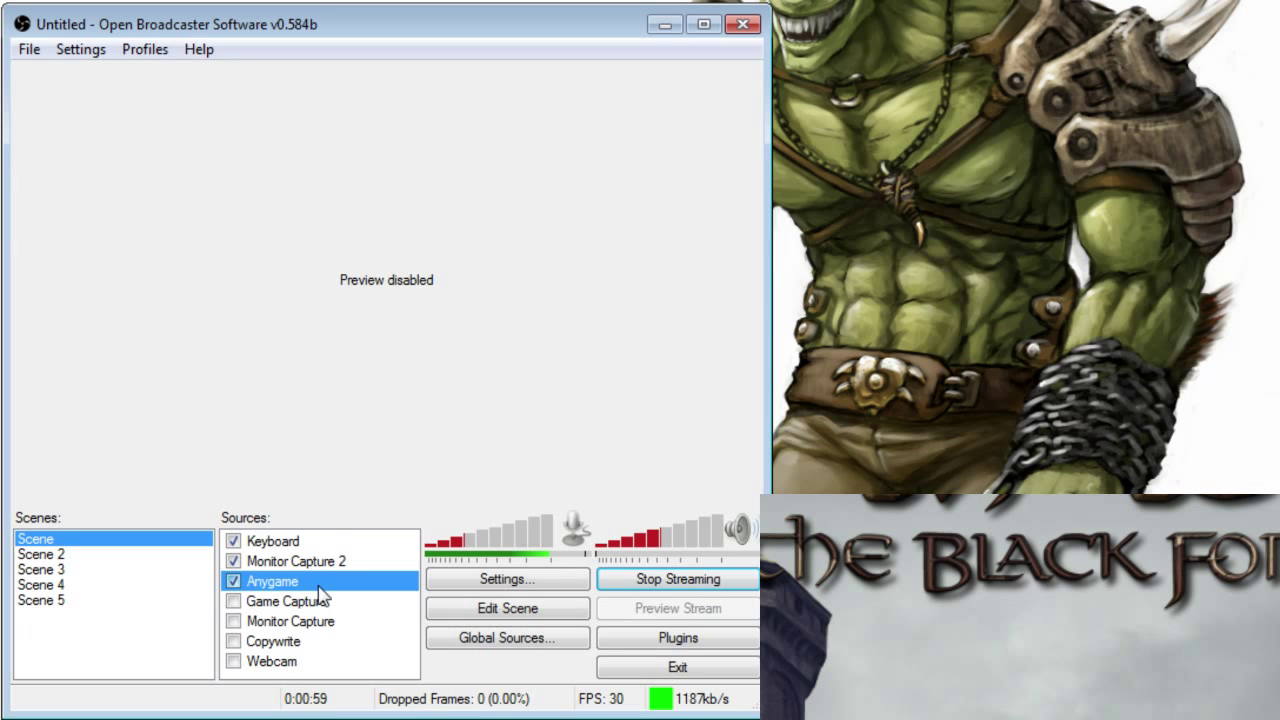
Step: Delete the Anygame, Monitor Capture, Copywrite and Webcam sources, confirming with Yes
right_click(273, 581)
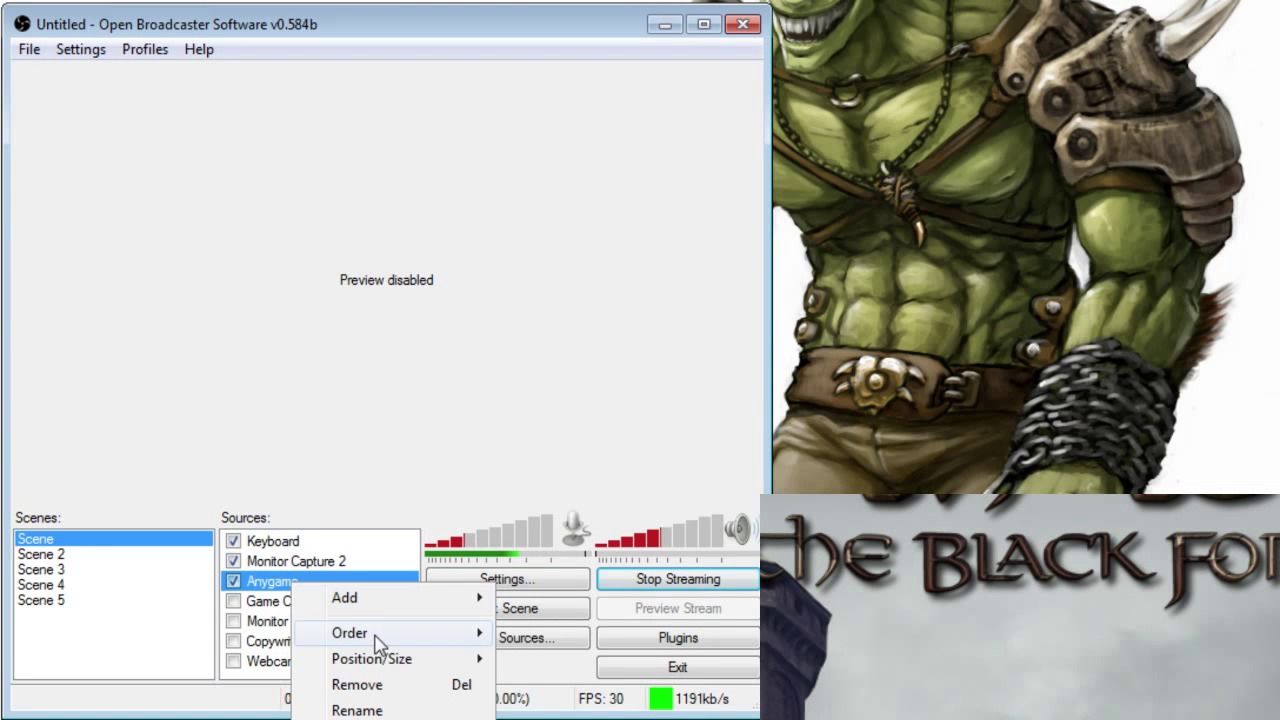
click(356, 684)
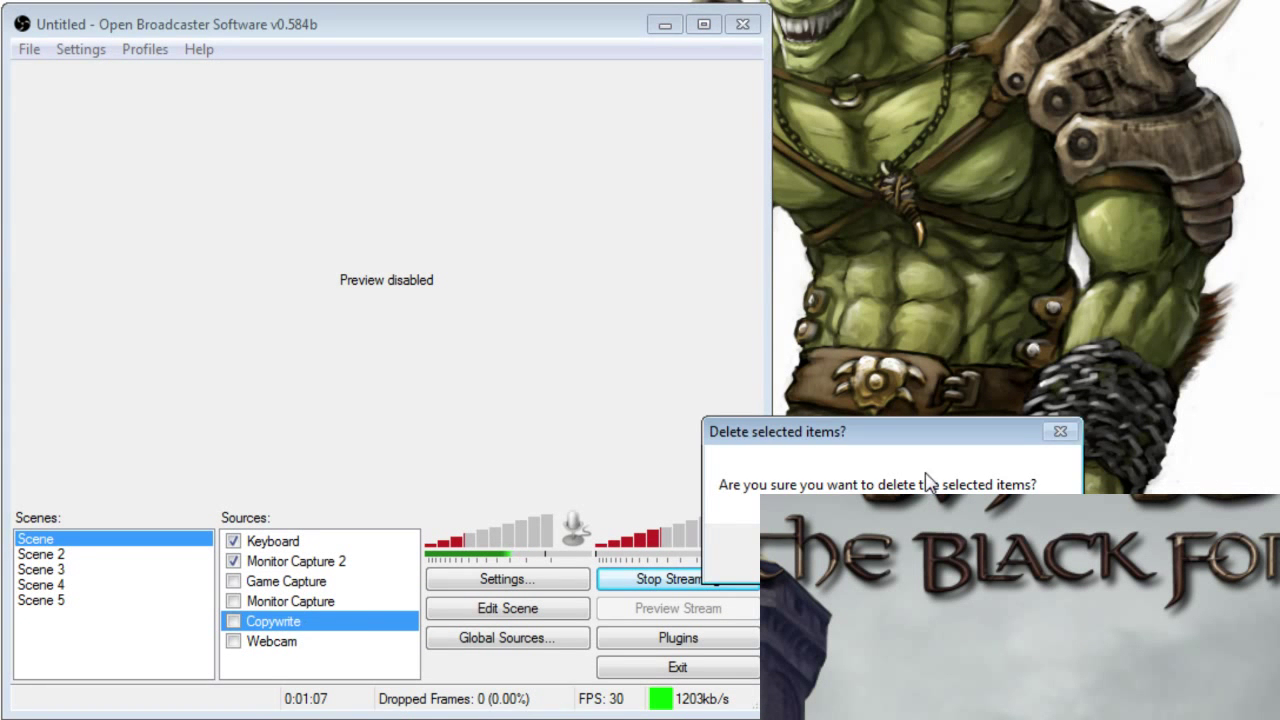
click(273, 621)
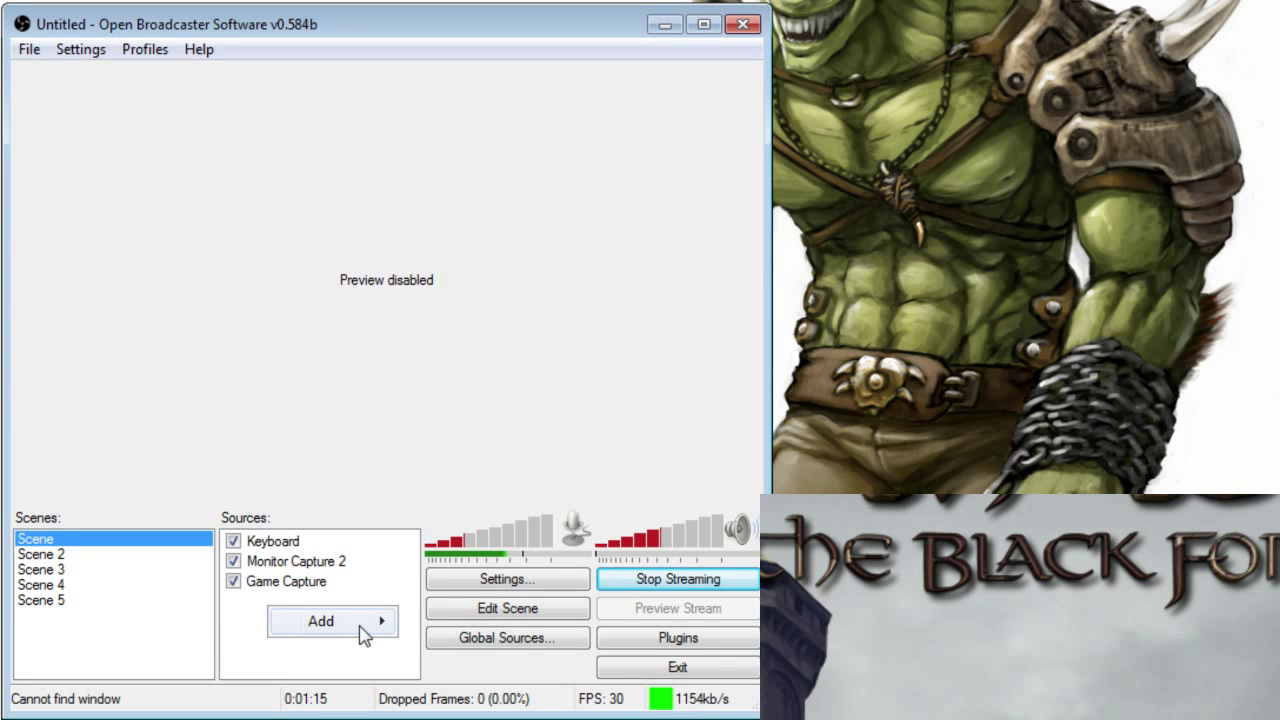
Step: Add a Game Capture 2 source set to Use Hotkey, with its trigger key assigned
click(320, 621)
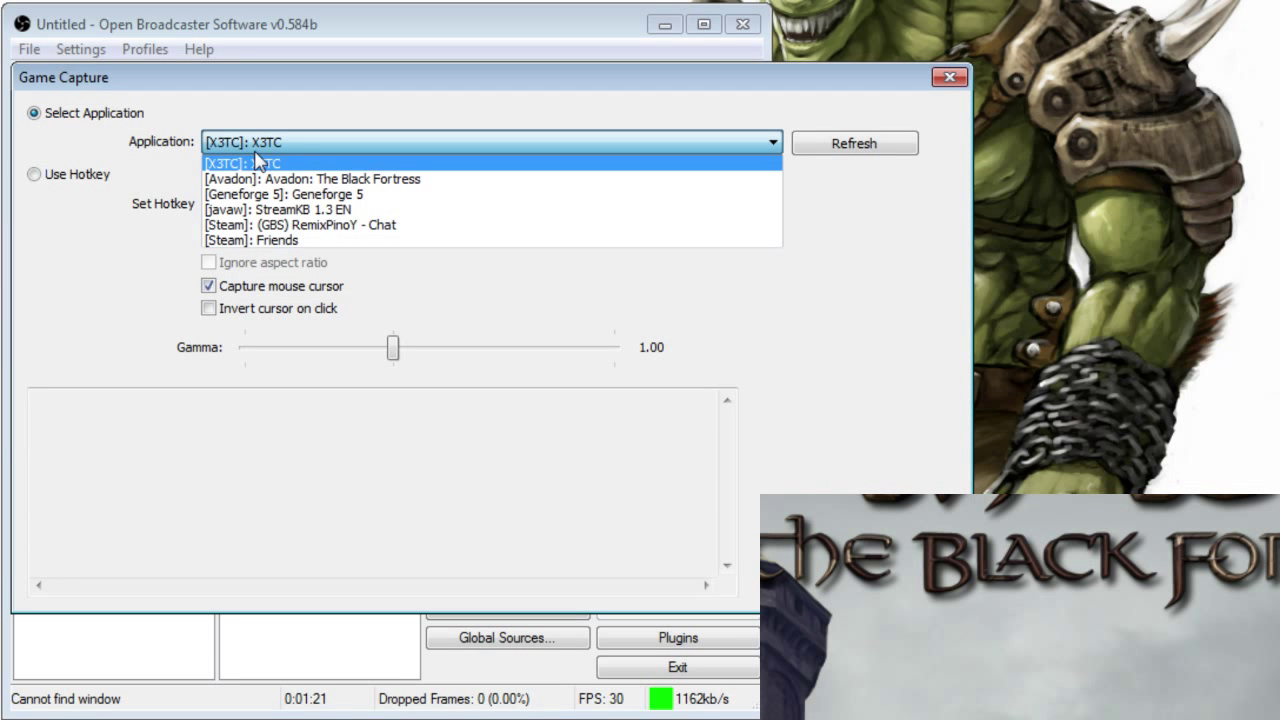
mouse_move(355, 158)
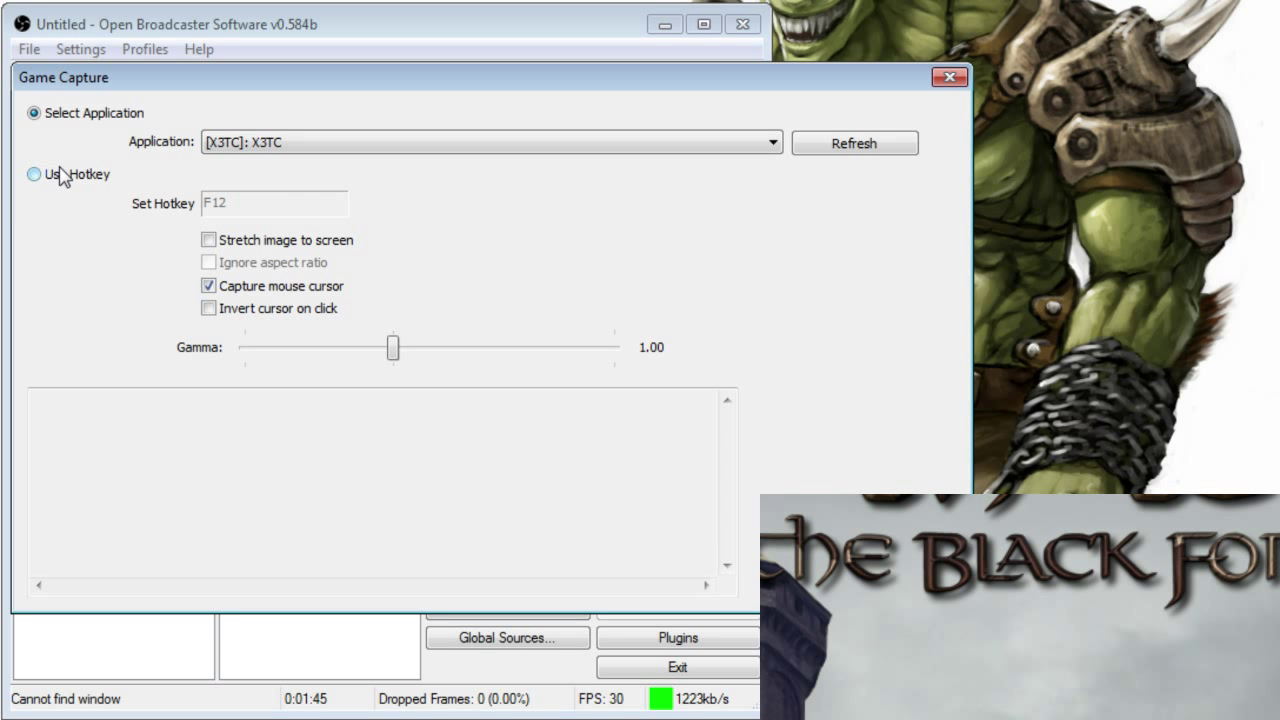
click(34, 173)
text(=)
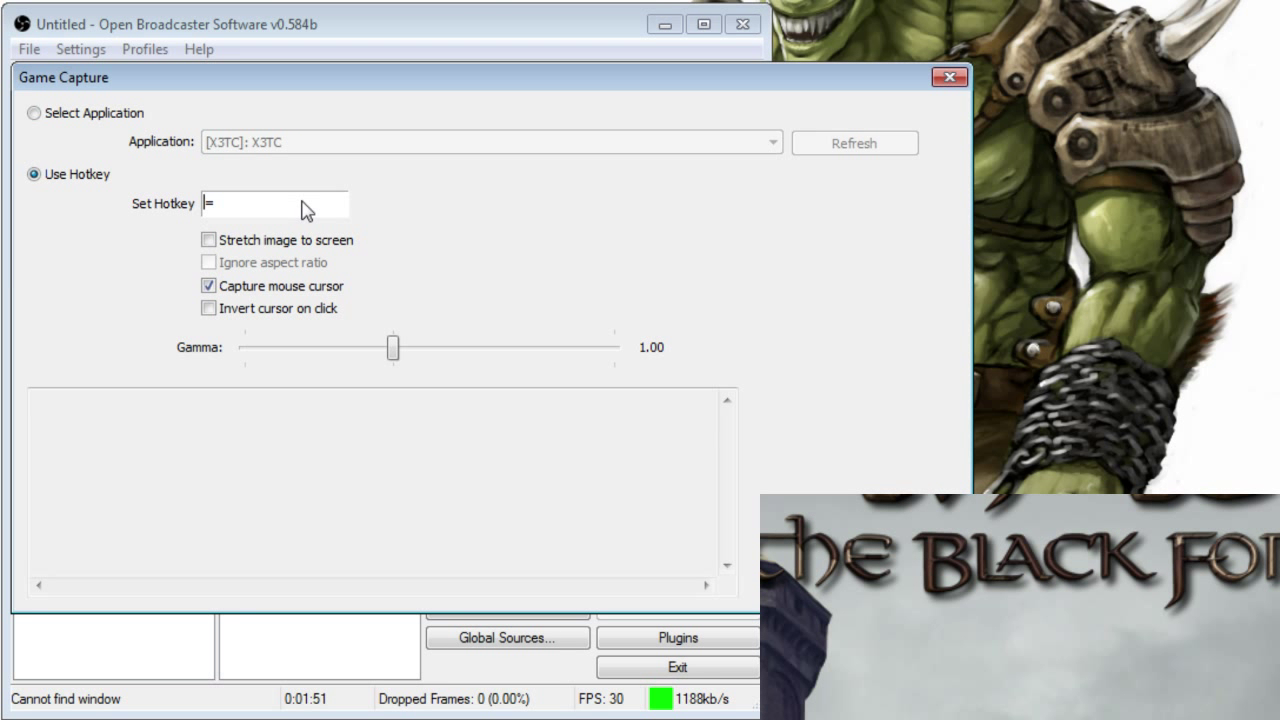
click(209, 239)
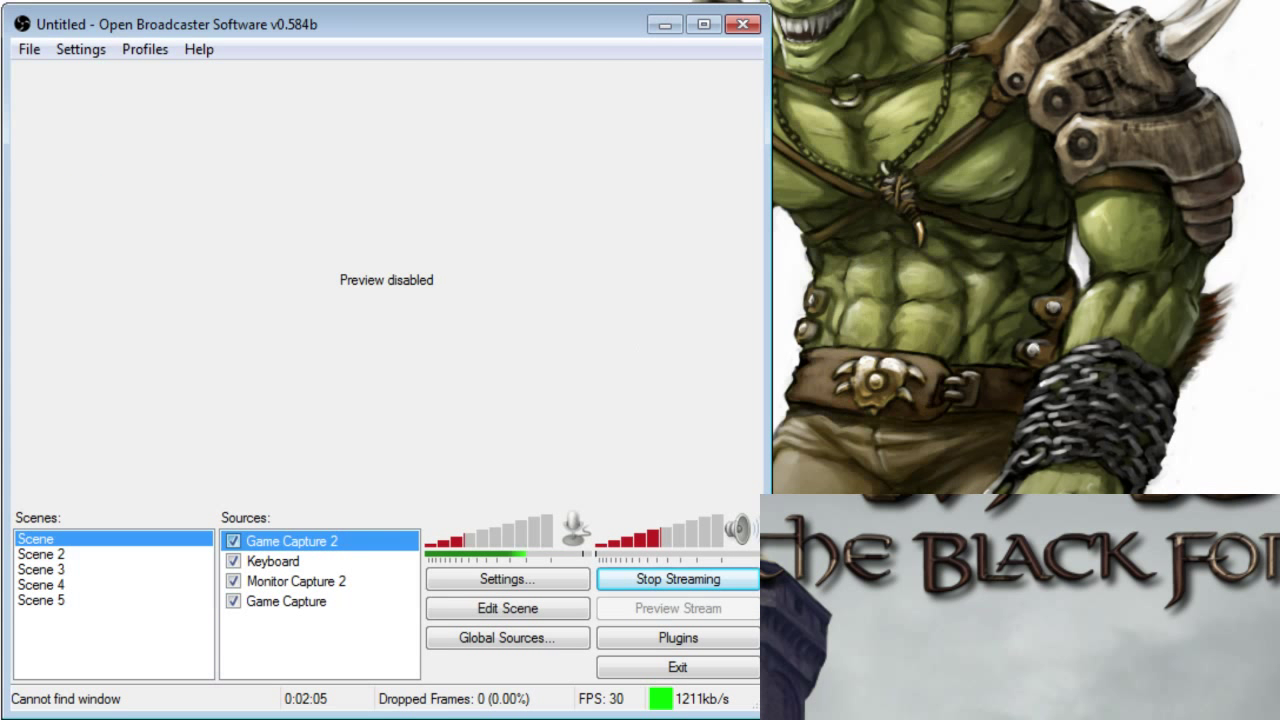
mouse_move(637, 494)
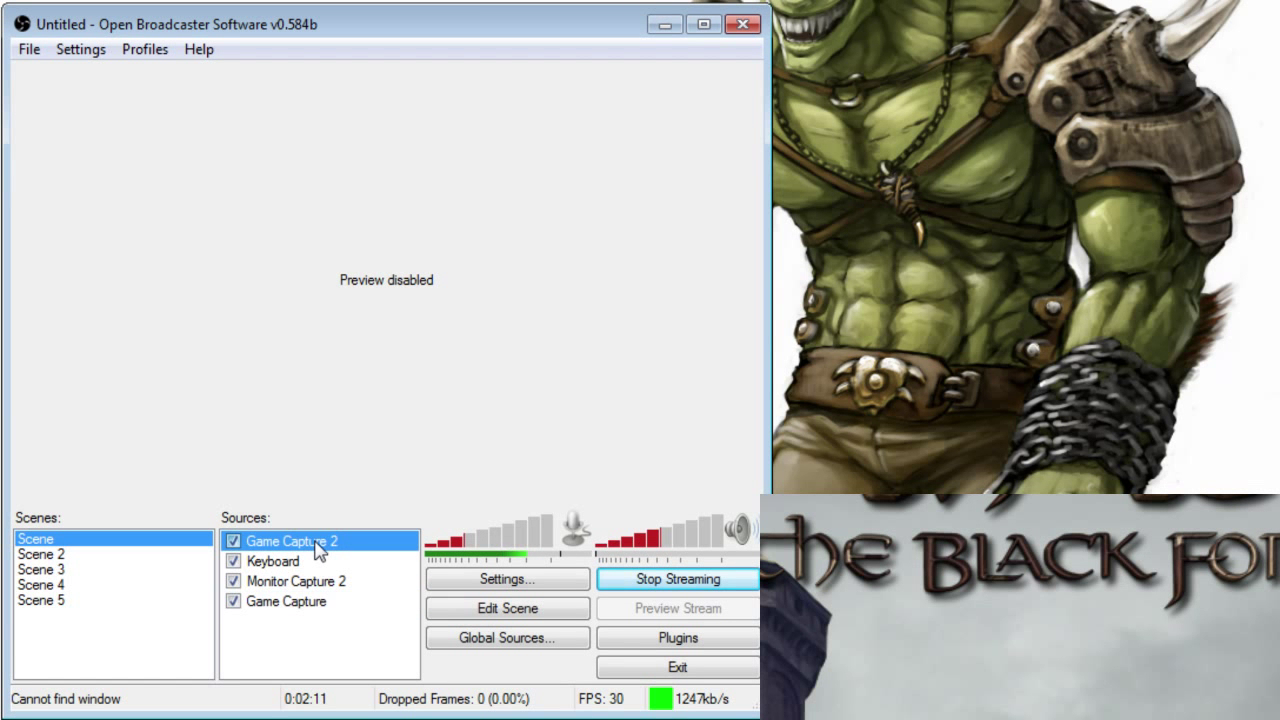
Step: Move Game Capture 2 below Keyboard through Order, with live preview turned on
right_click(270, 560)
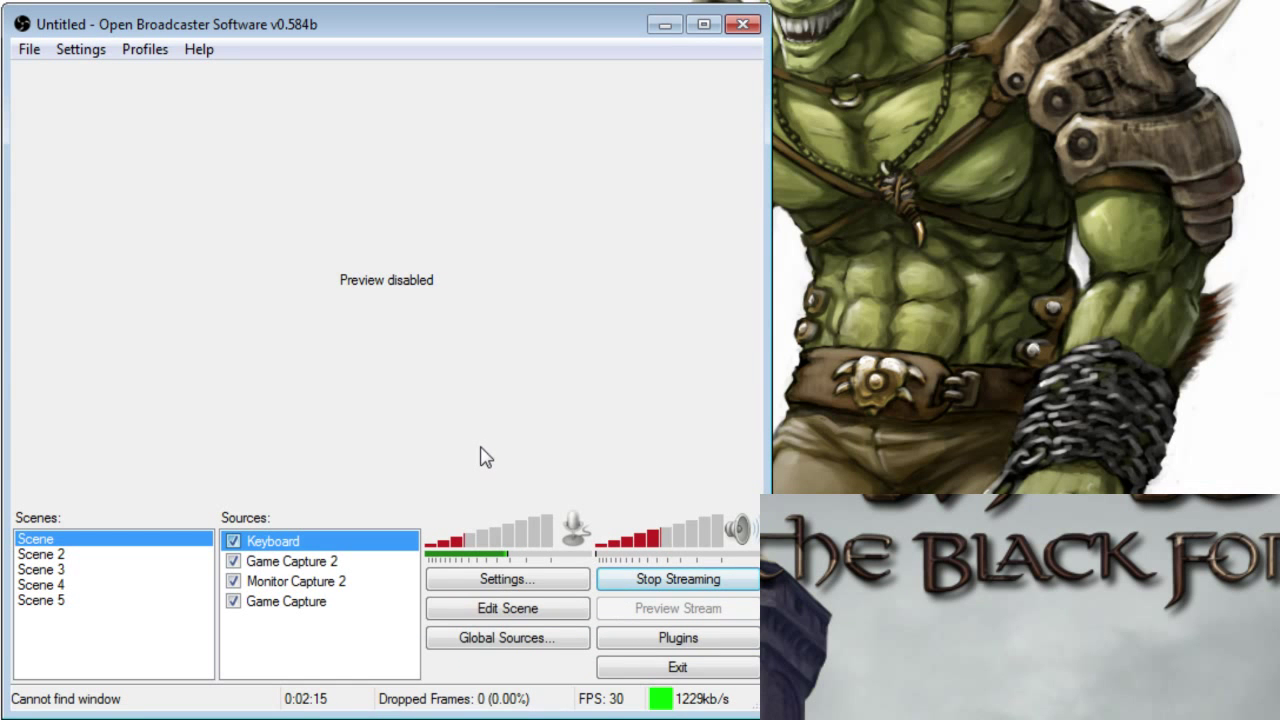
right_click(485, 455)
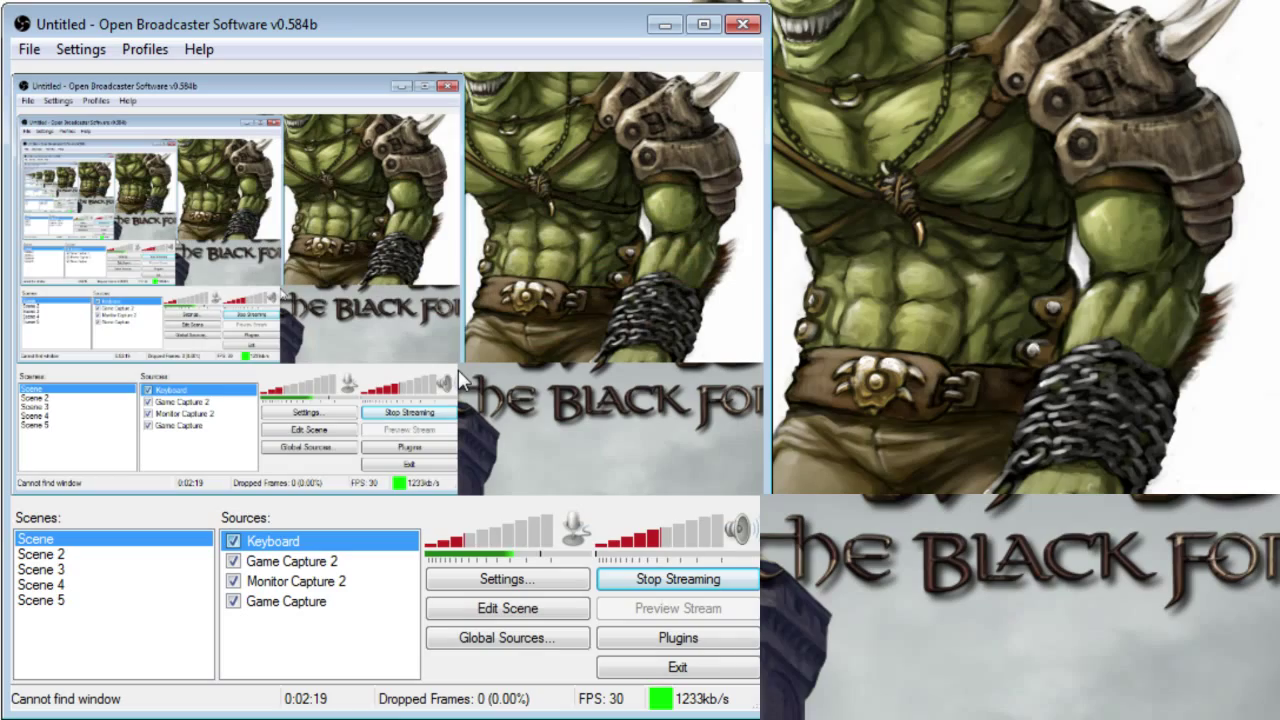
right_click(293, 561)
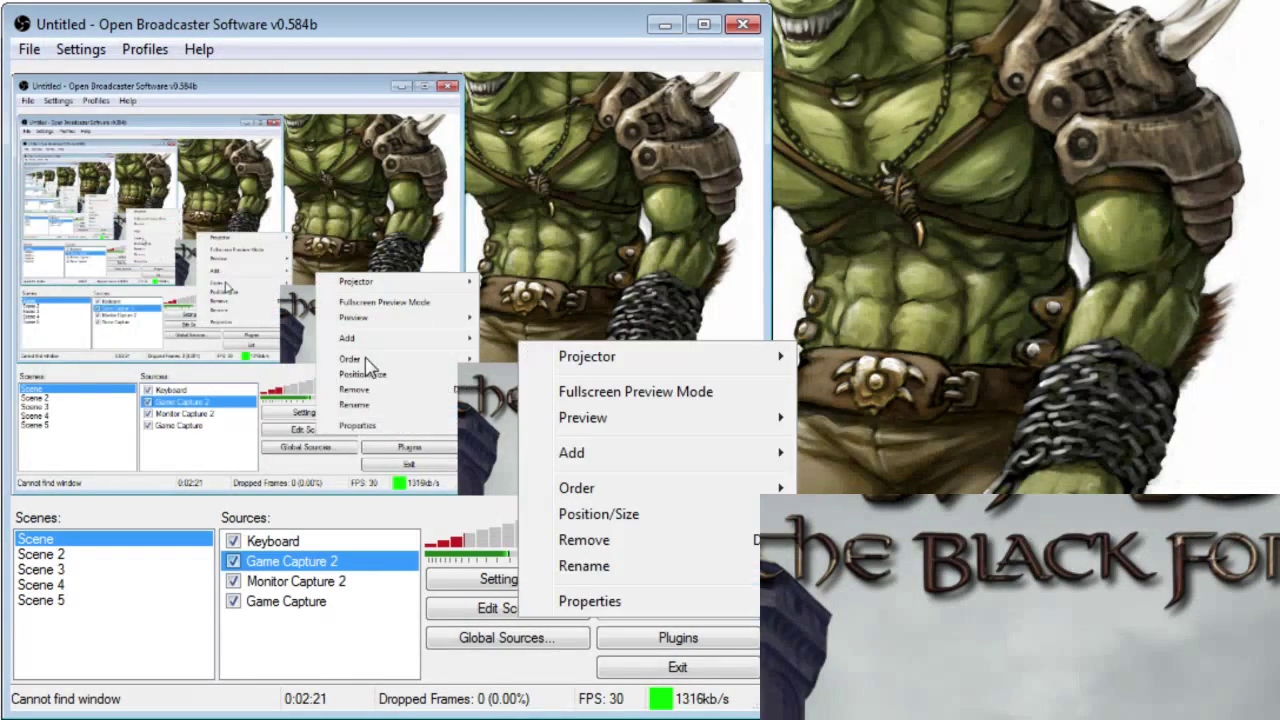
click(677, 578)
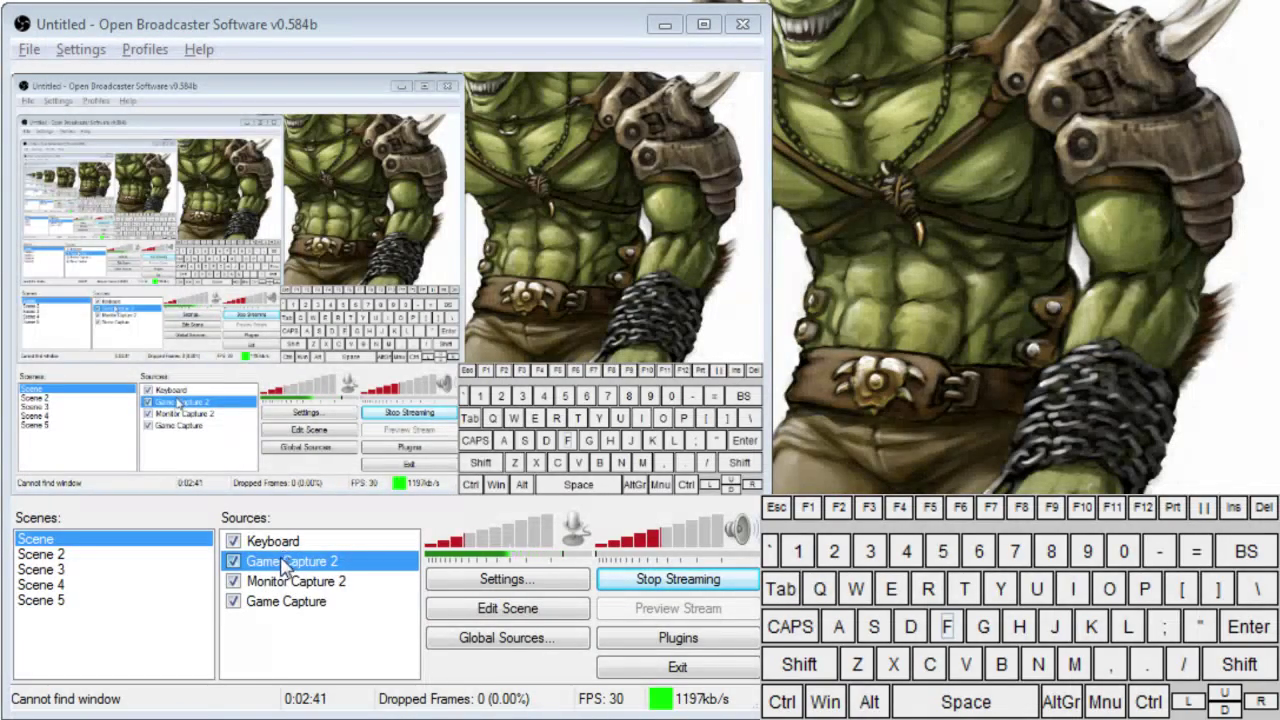
Step: Rename the source to Anygame and turn the live preview back off
double_click(291, 561)
text(Anygame)
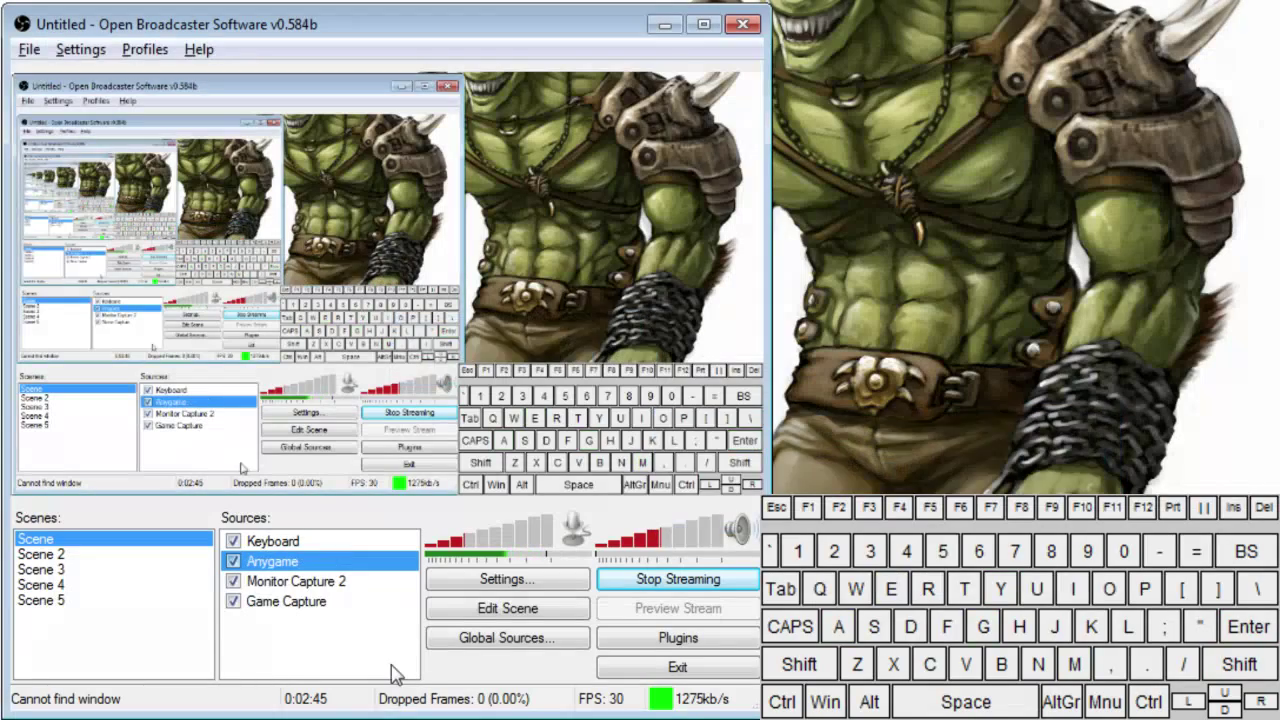
right_click(270, 560)
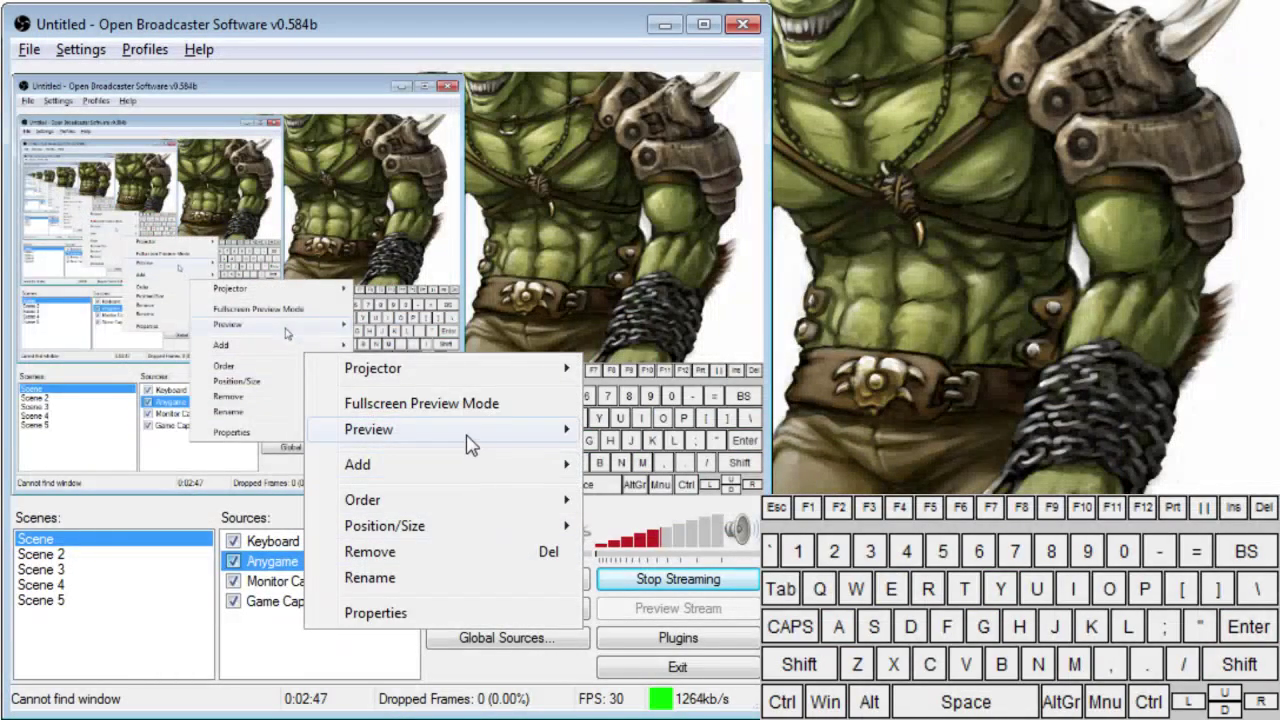
click(368, 429)
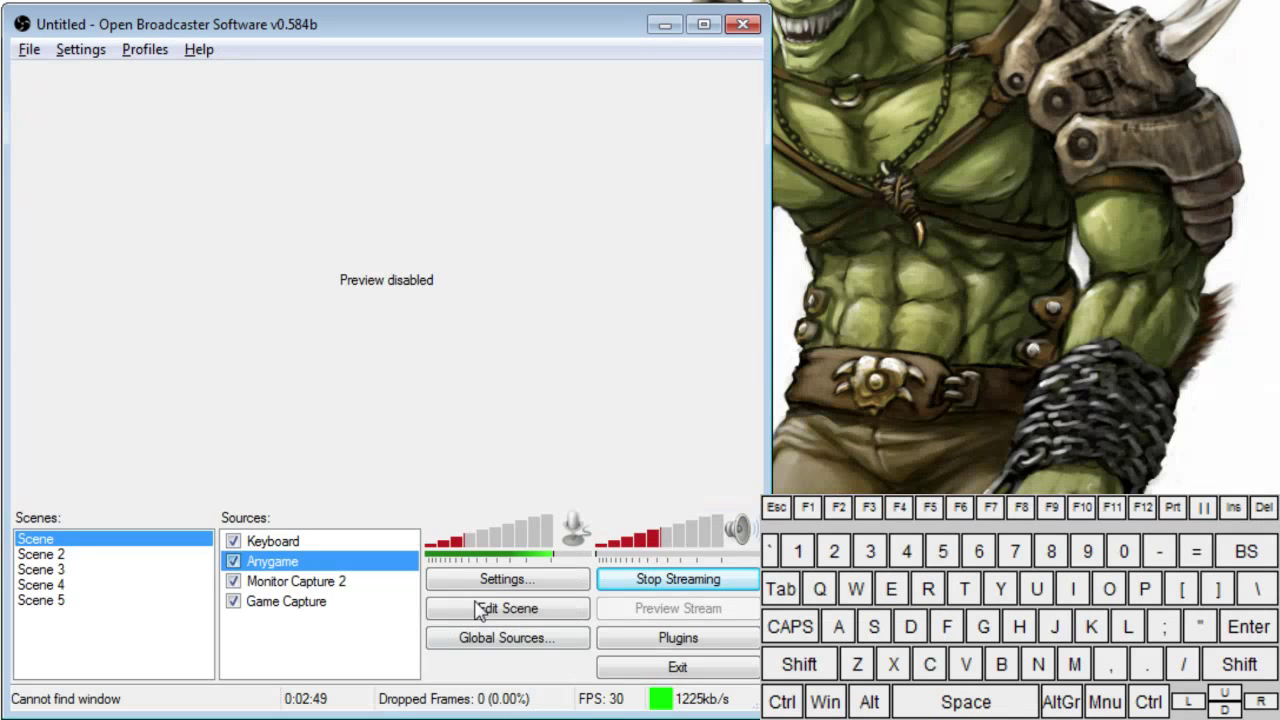
mouse_move(335, 572)
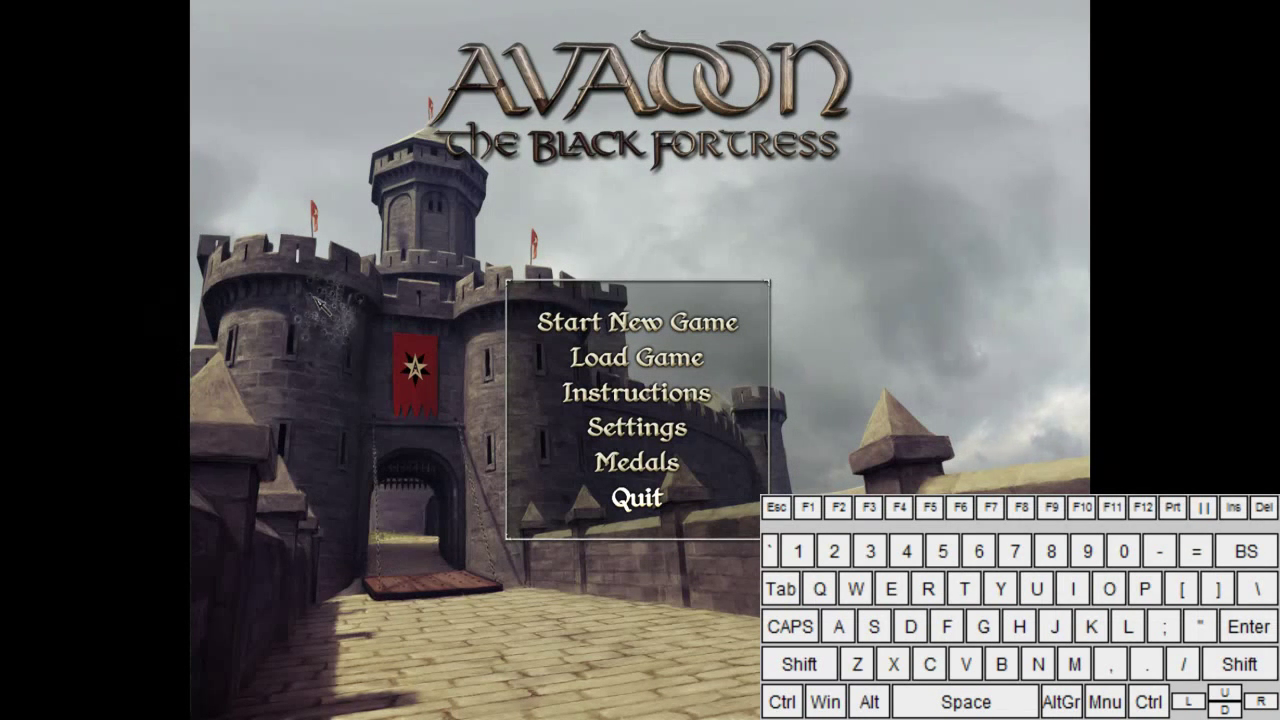
Step: Trigger the capture hotkey in Avadon and X3TC, switching windows with Alt-Tab
key(alt)
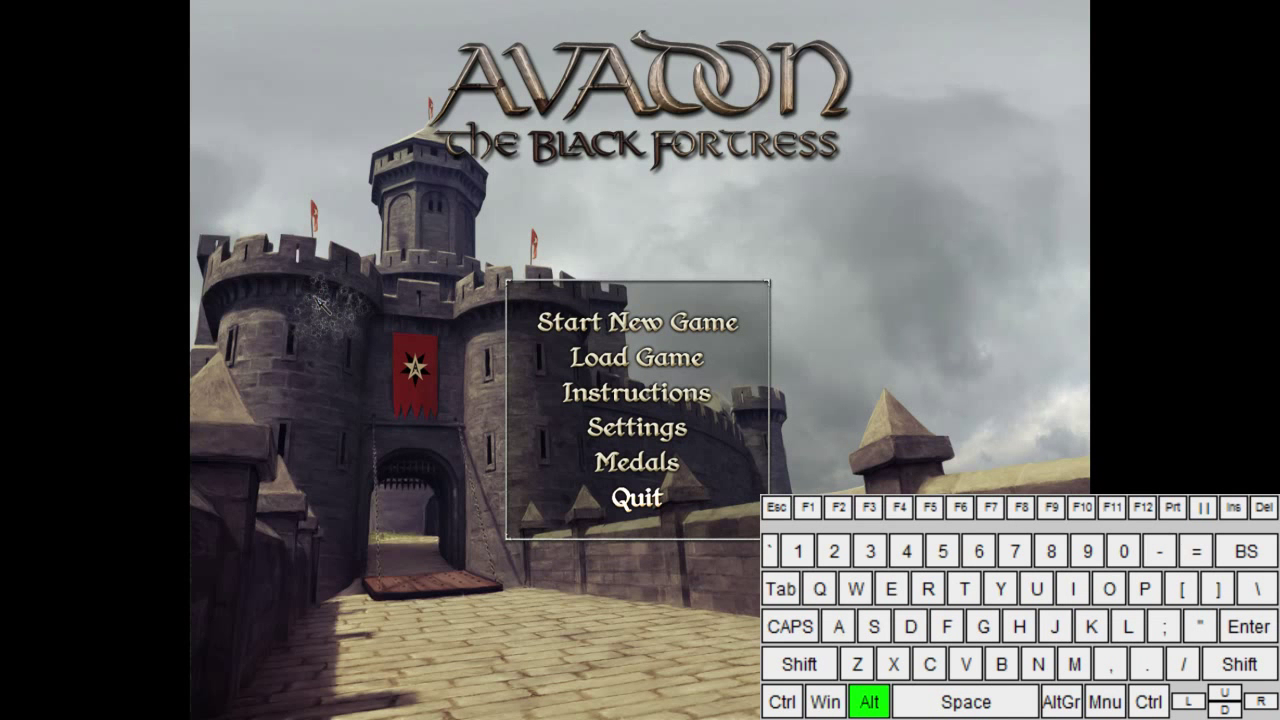
key(Tab)
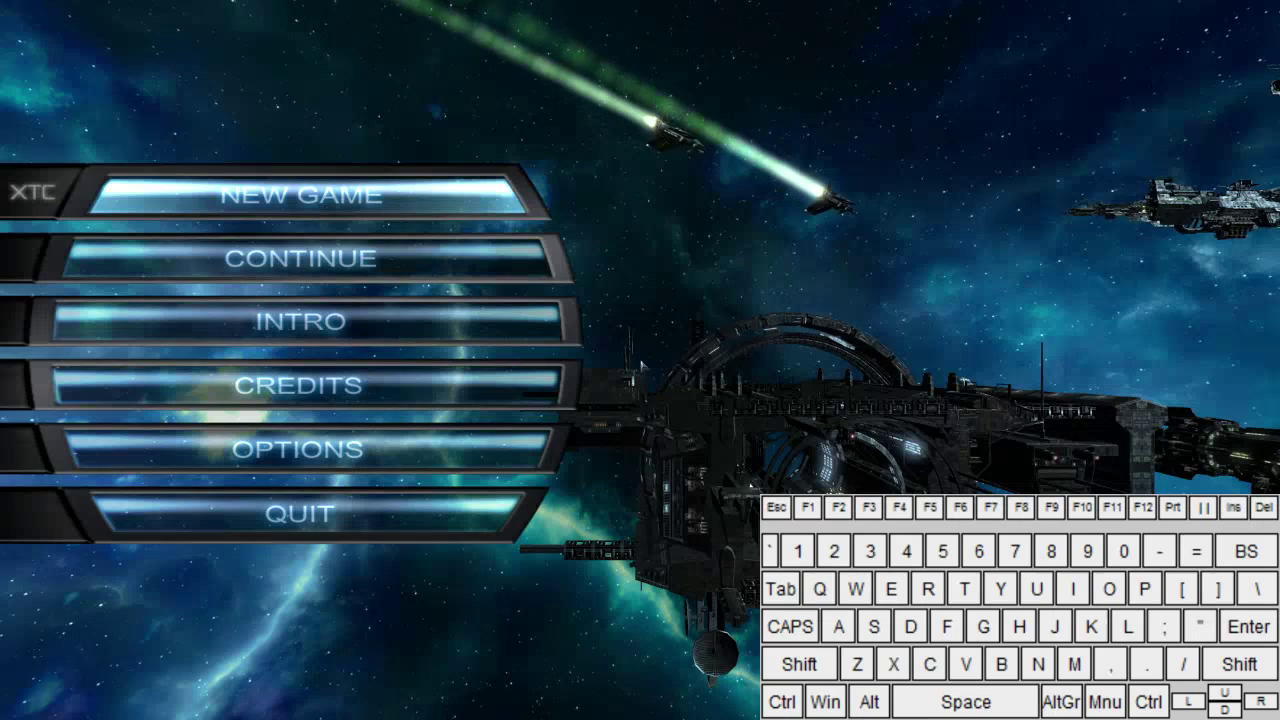
key(alt)
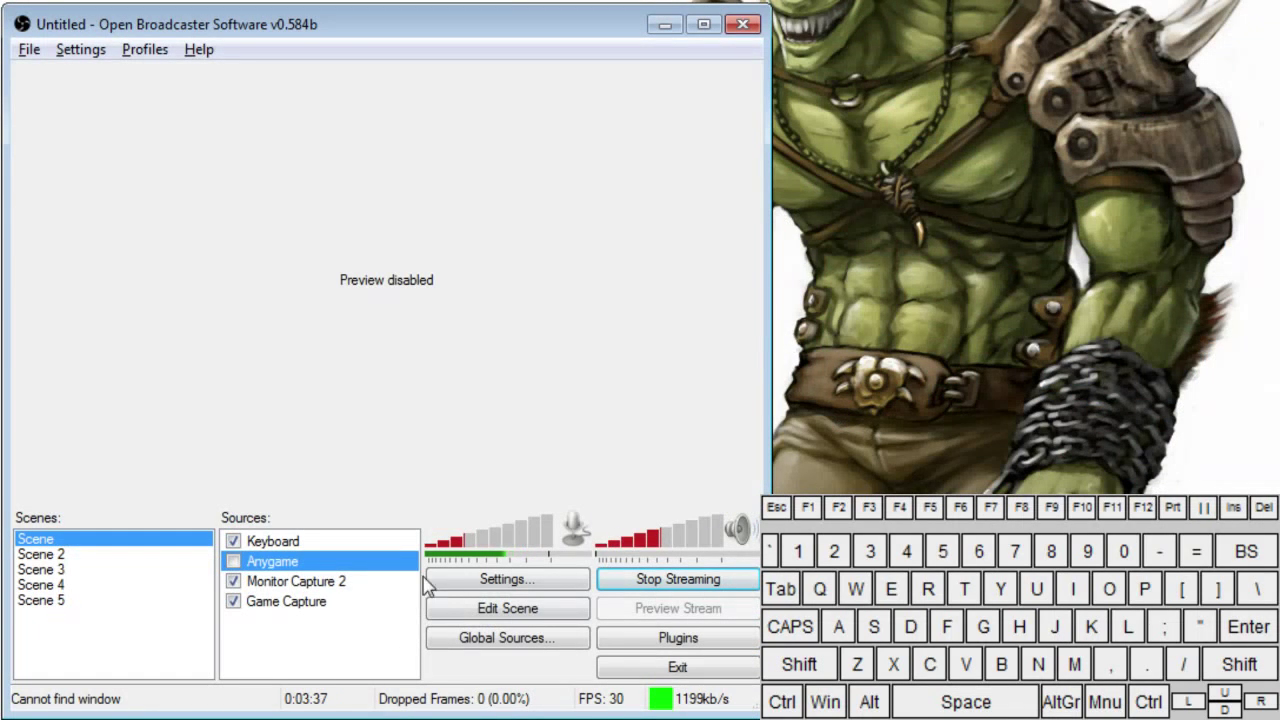
mouse_move(405, 470)
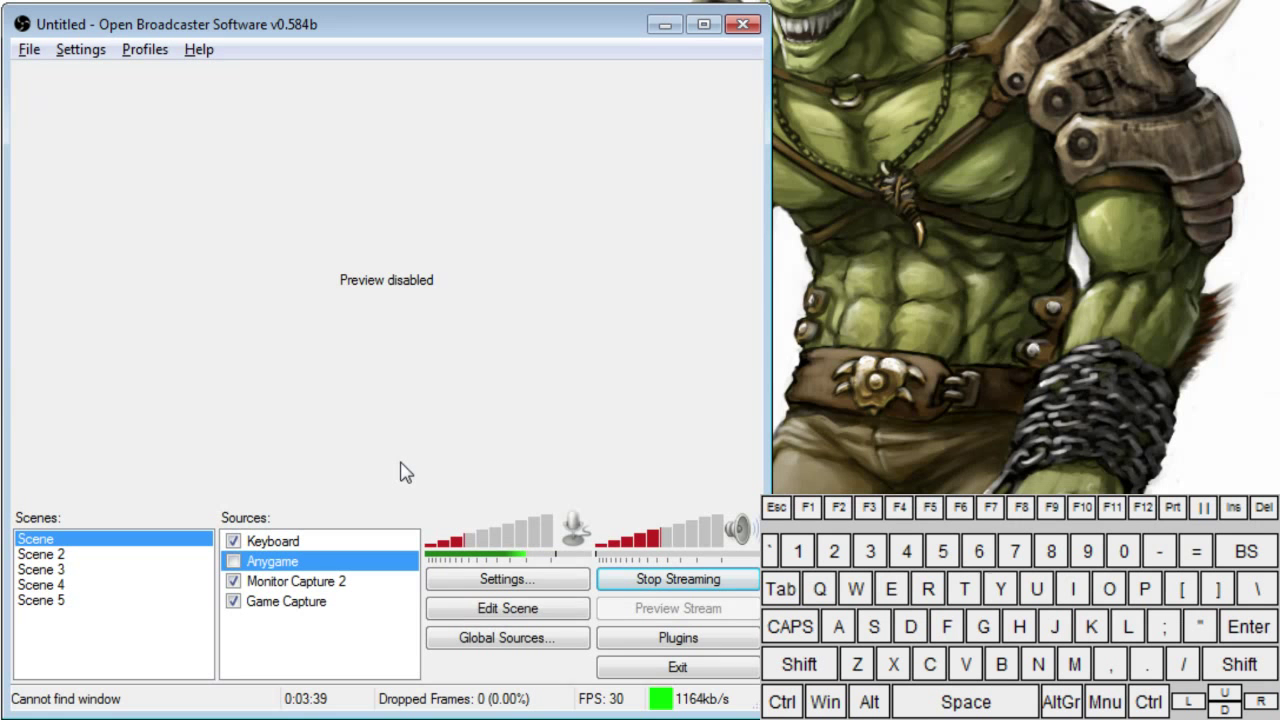
mouse_move(280, 590)
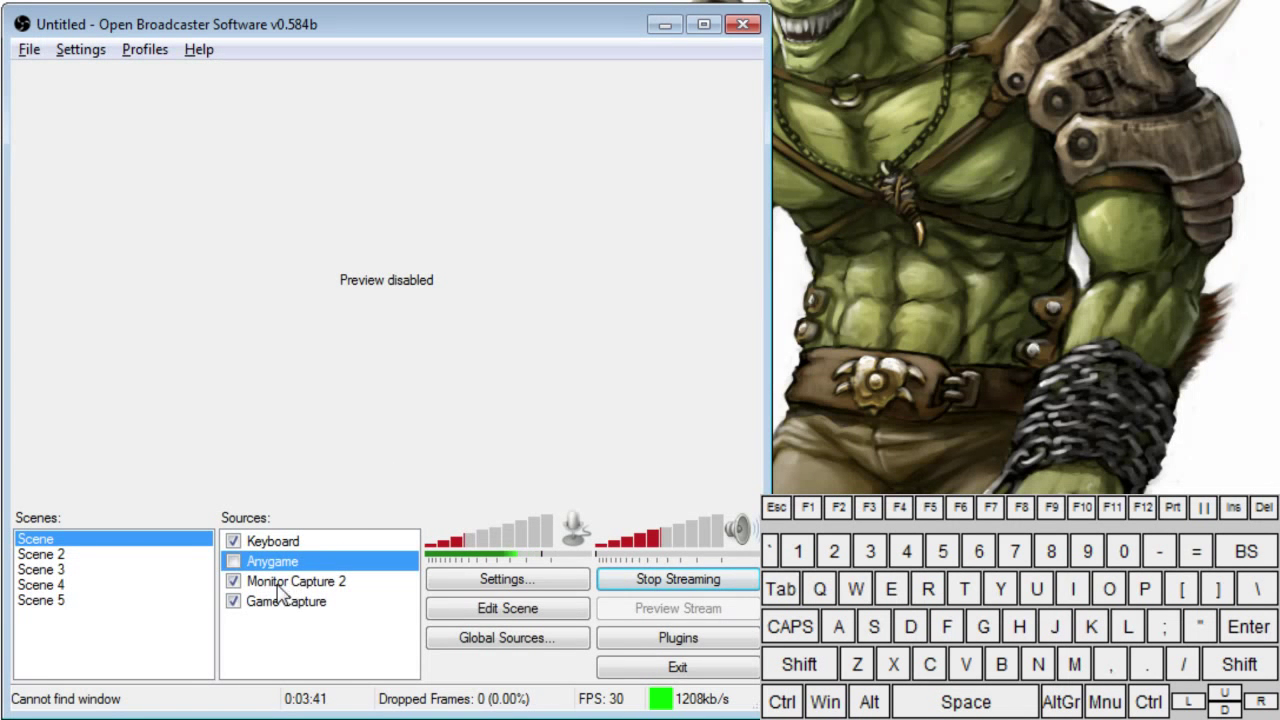
Step: Move Game Capture up under Keyboard, disable it, and open the Plugins list
click(295, 581)
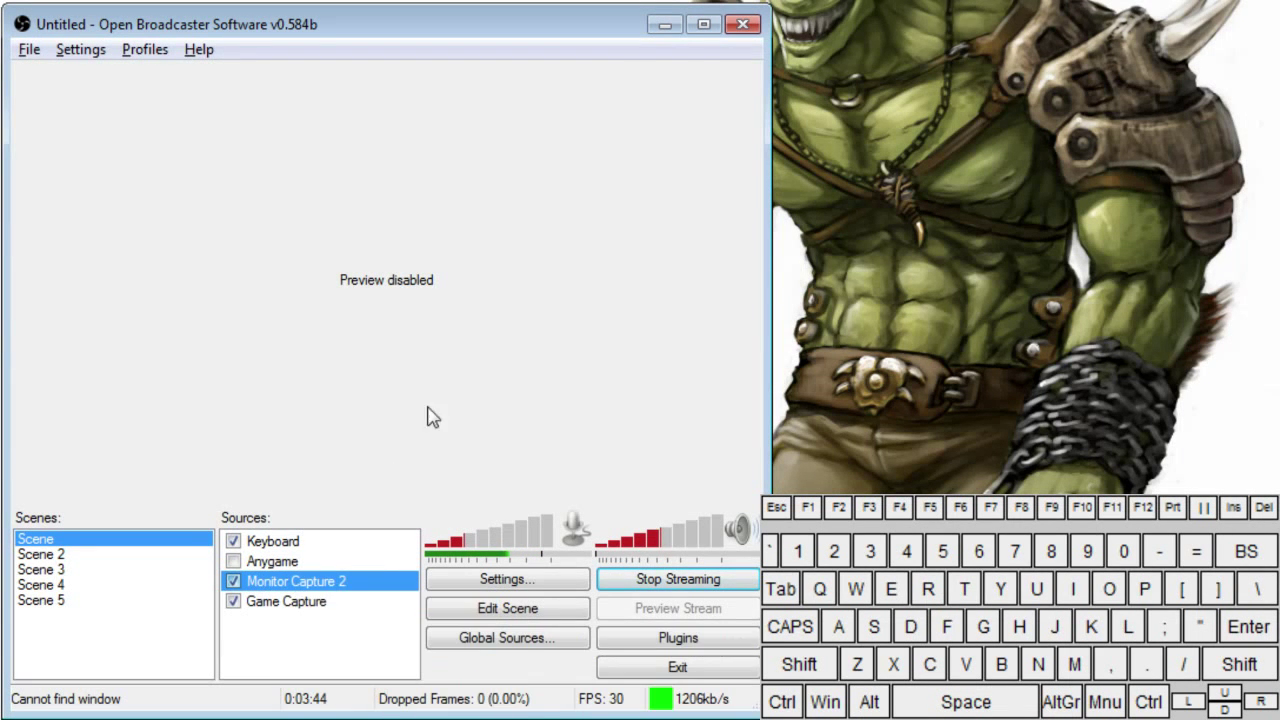
right_click(287, 601)
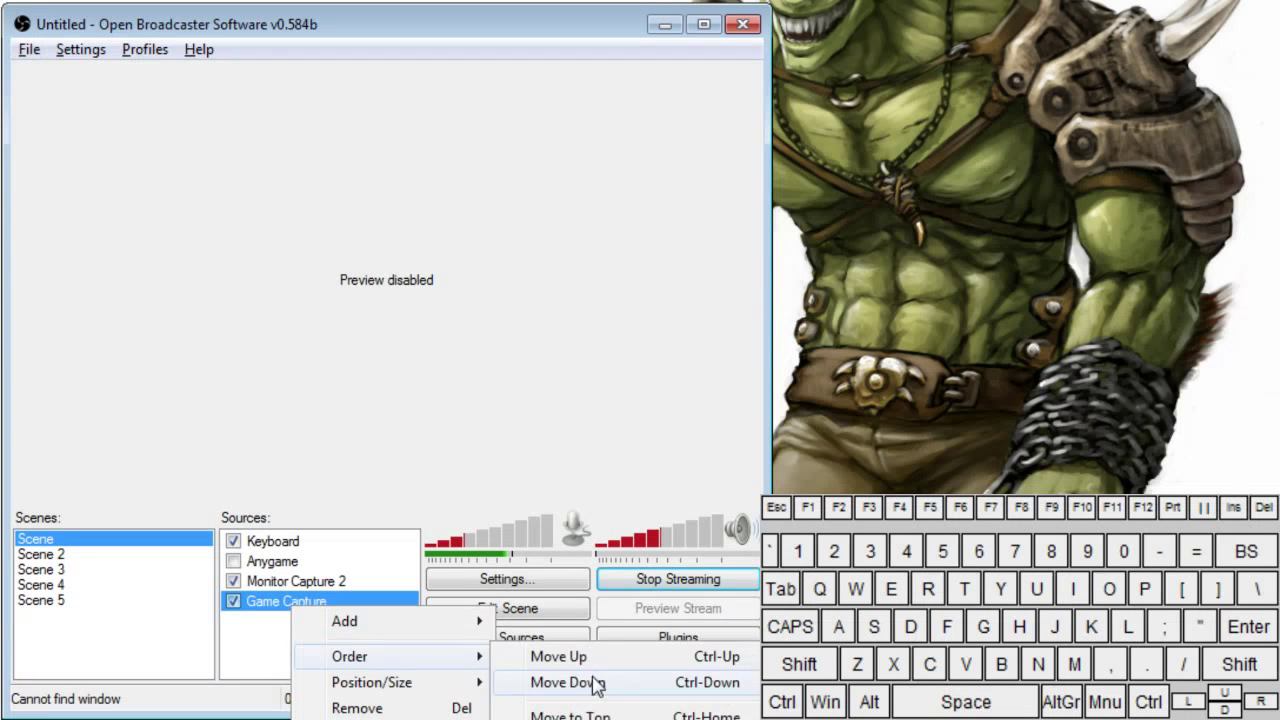
click(567, 682)
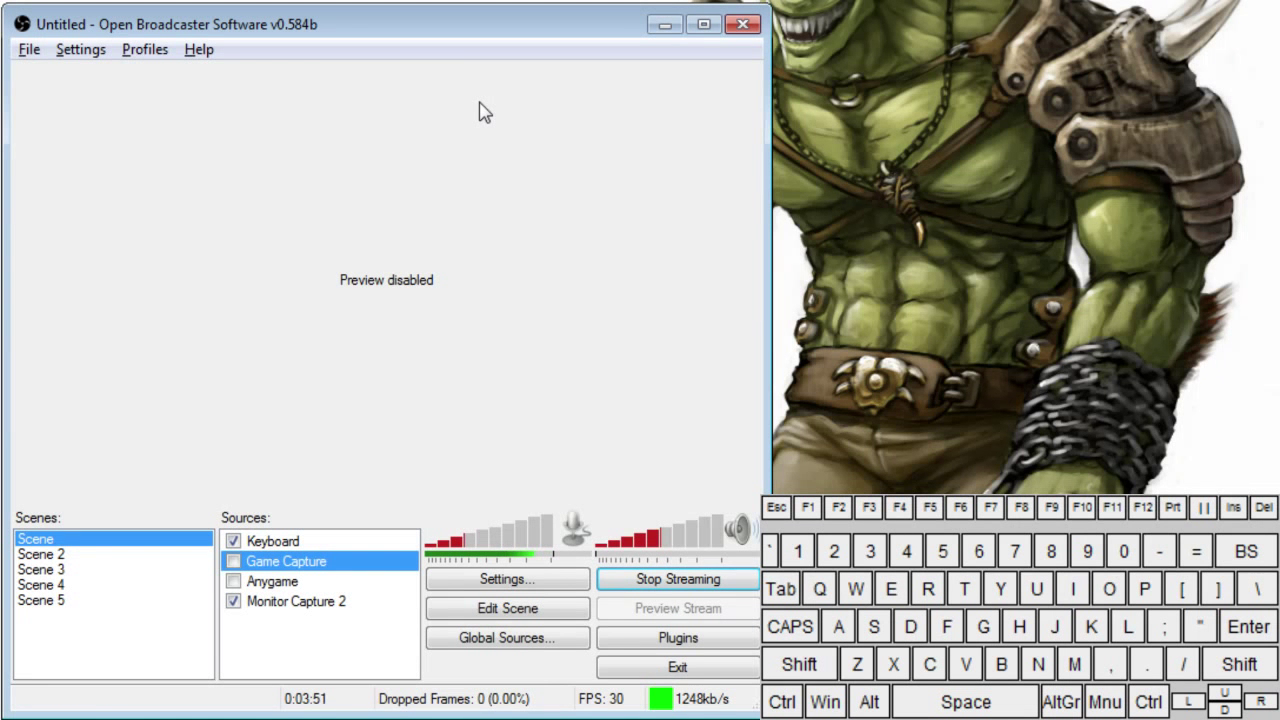
mouse_move(490, 202)
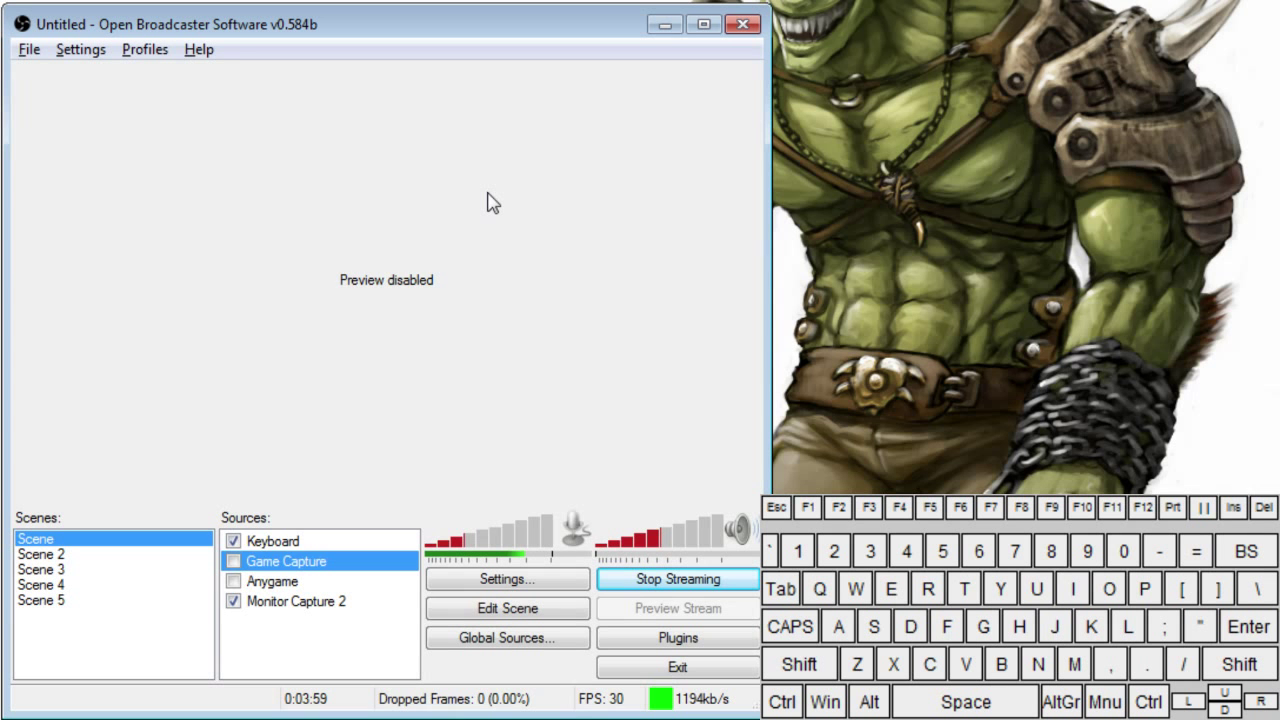
click(272, 581)
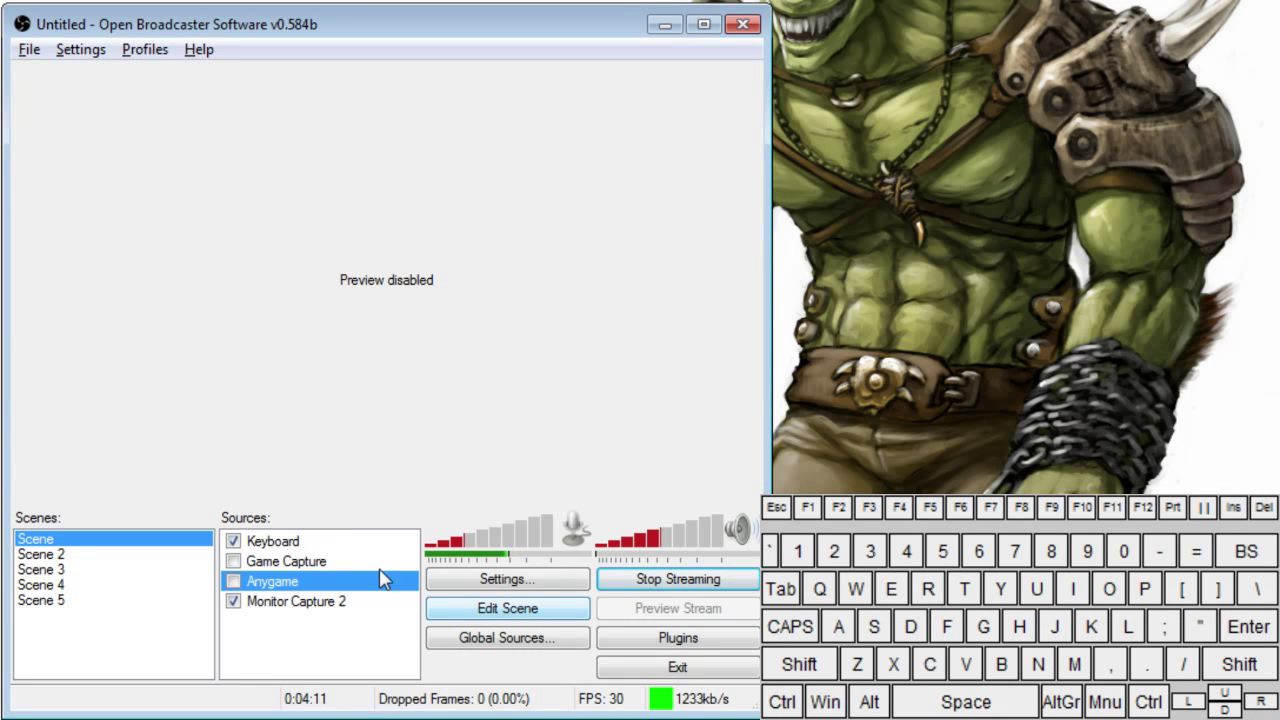
click(677, 637)
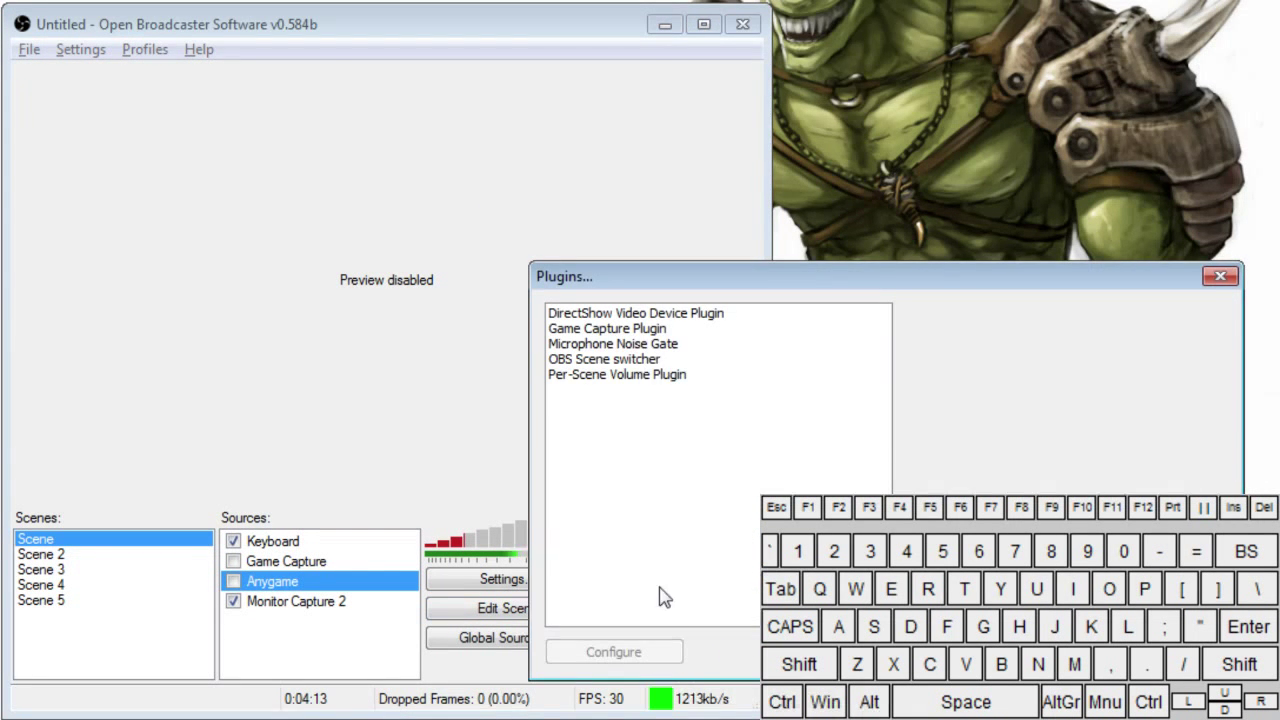
Step: Select OBS Scene switcher in Plugins and open its Configure settings
click(604, 358)
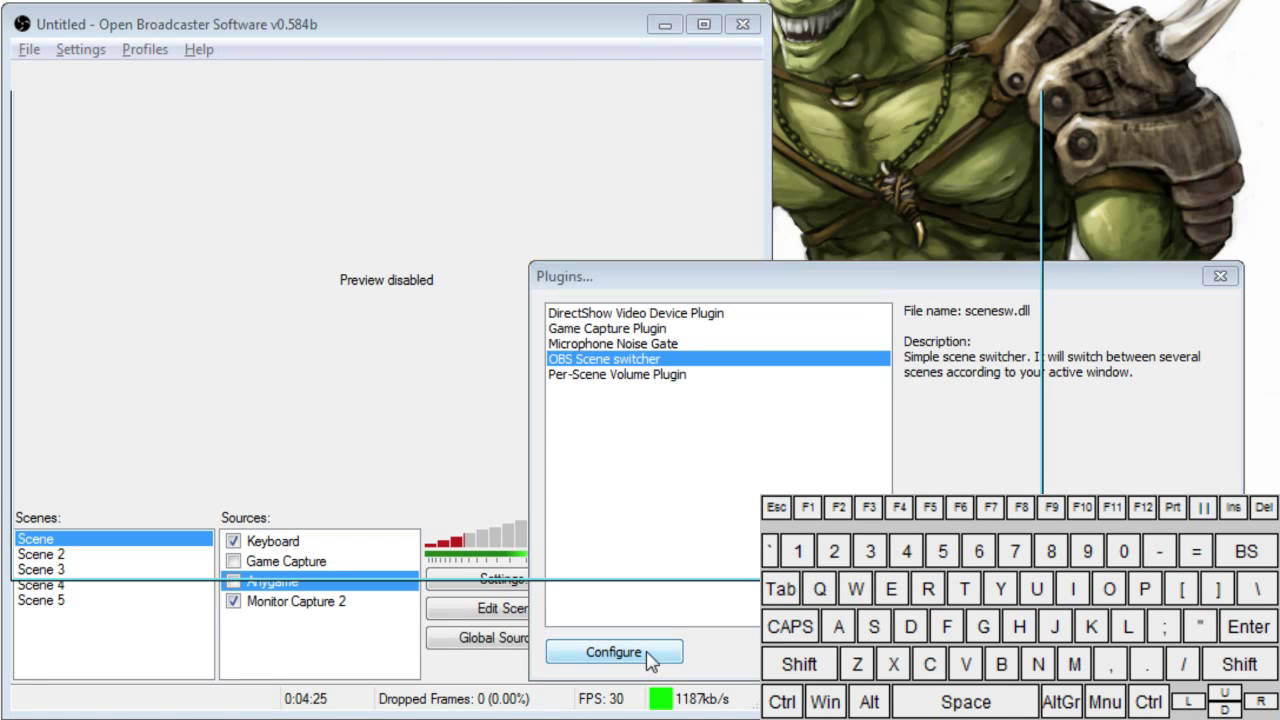
click(613, 651)
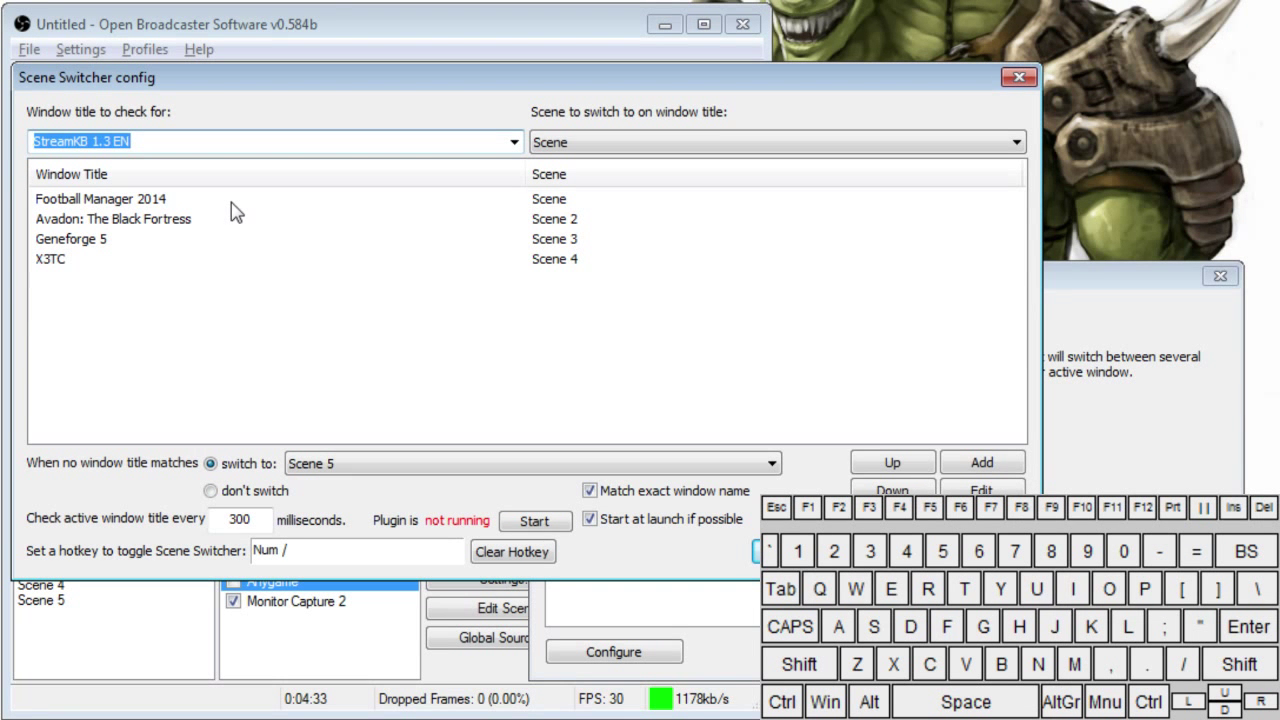
Step: Inspect the Football Manager 2014, Geneforge 5 and X3TC window-title rules
click(100, 198)
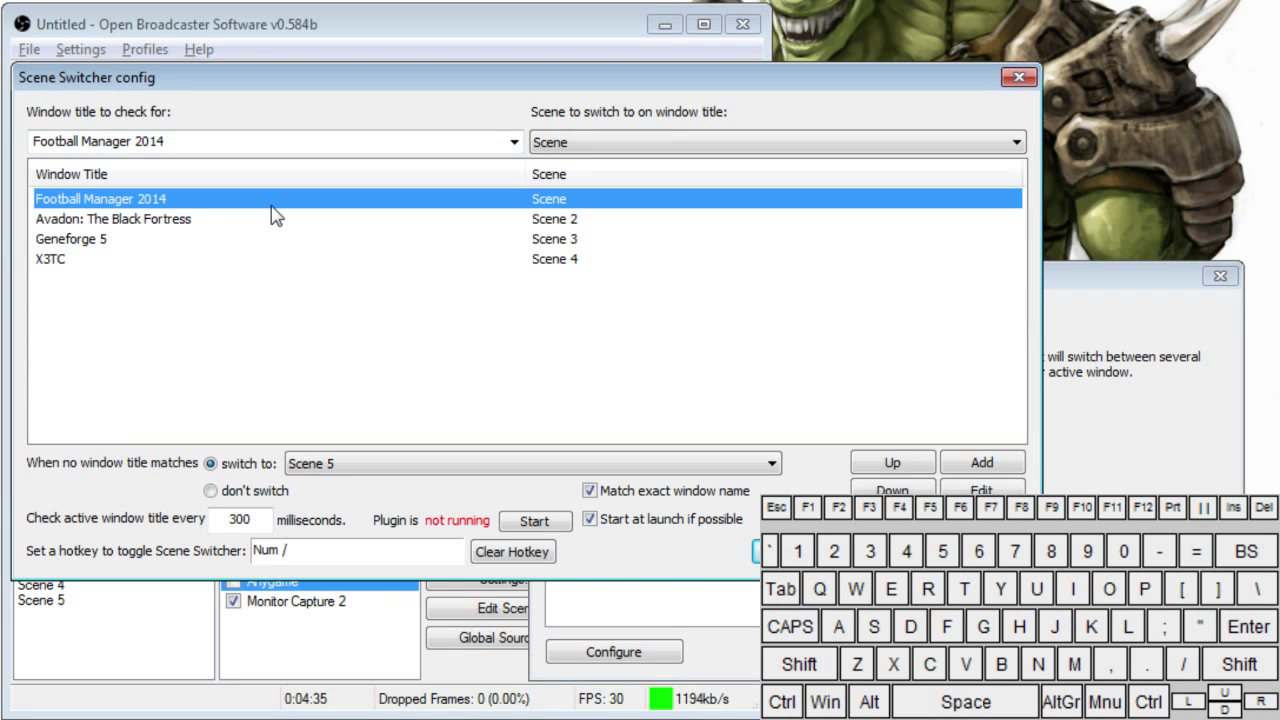
mouse_move(590, 205)
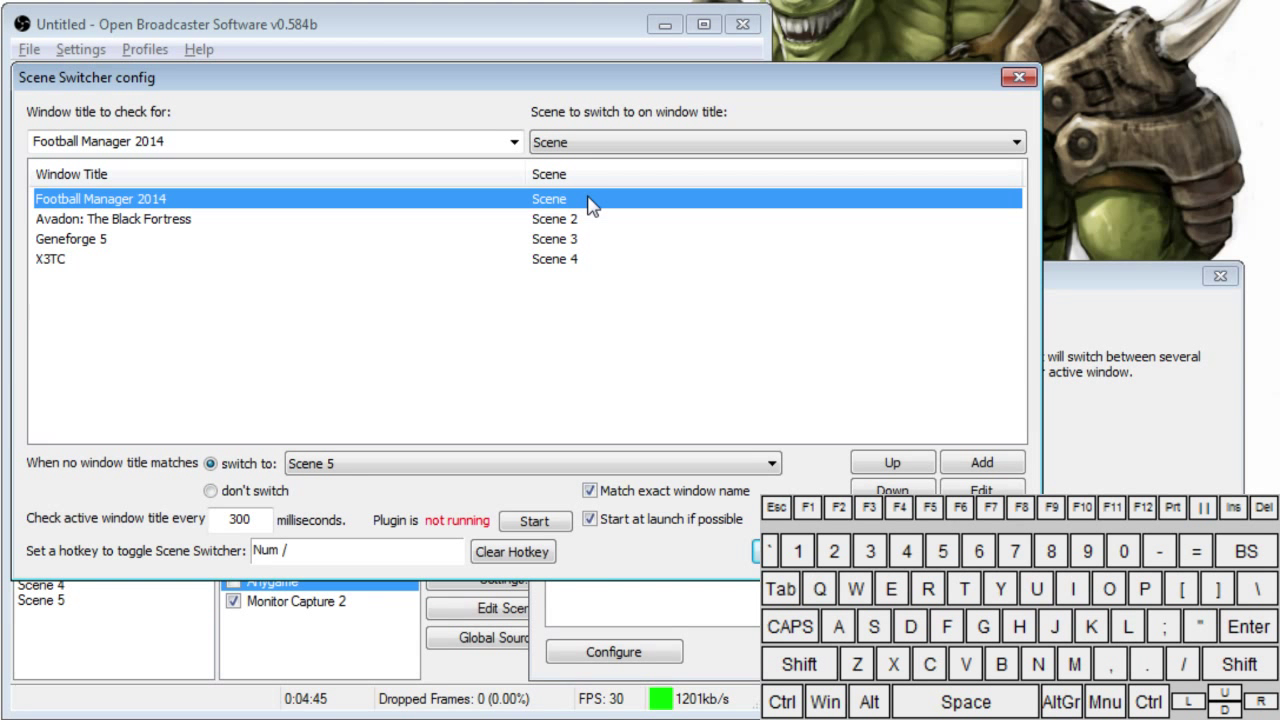
click(71, 238)
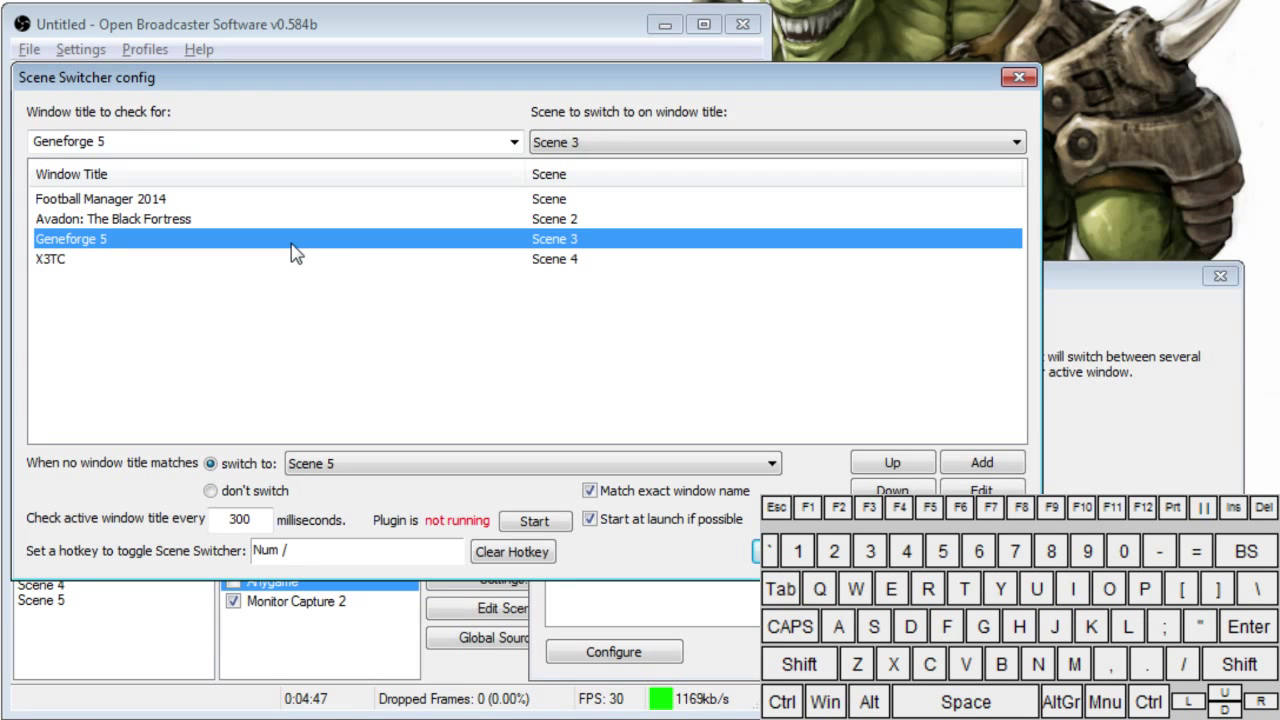
click(50, 258)
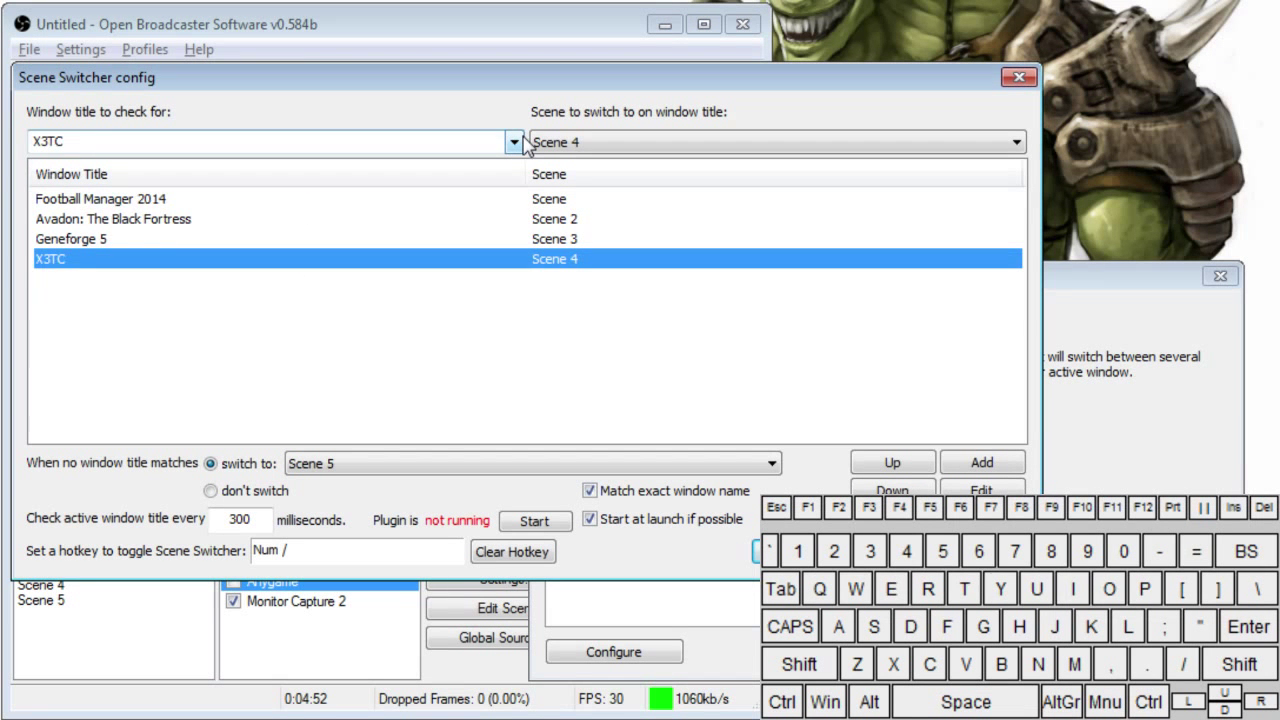
Step: Check the fallback and launch options, then close the config and Plugins dialogs
click(514, 141)
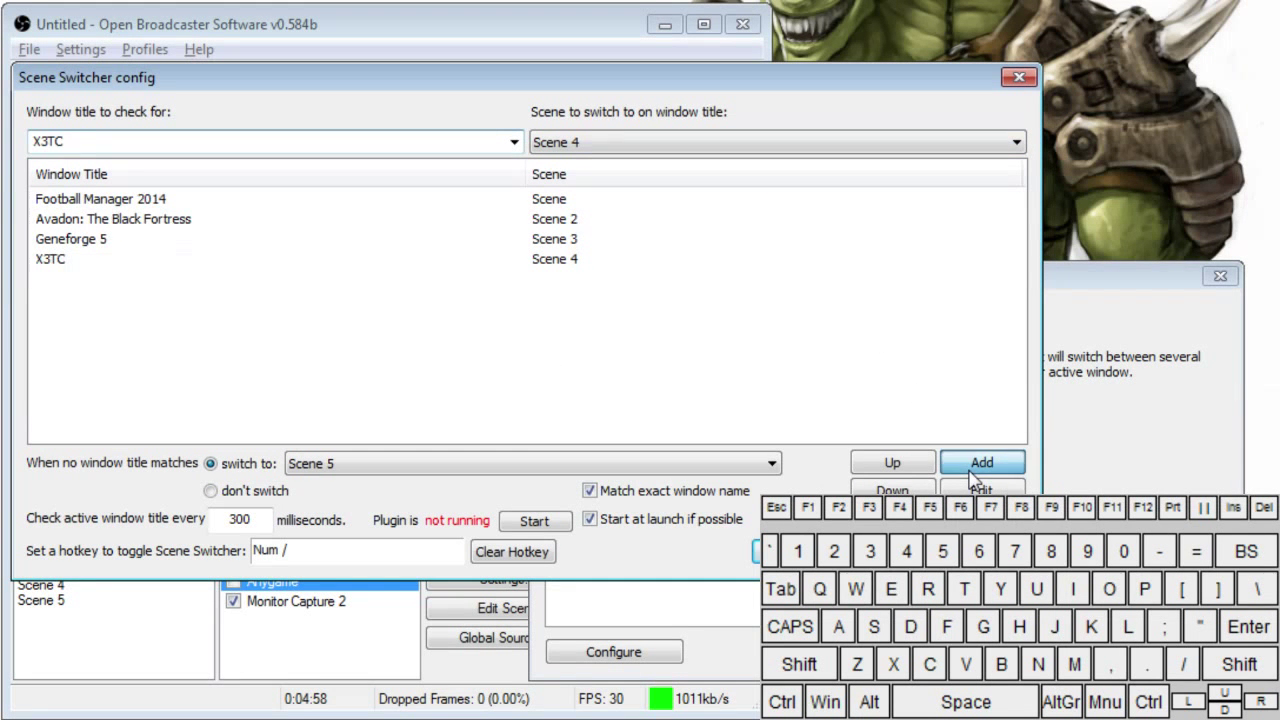
click(981, 462)
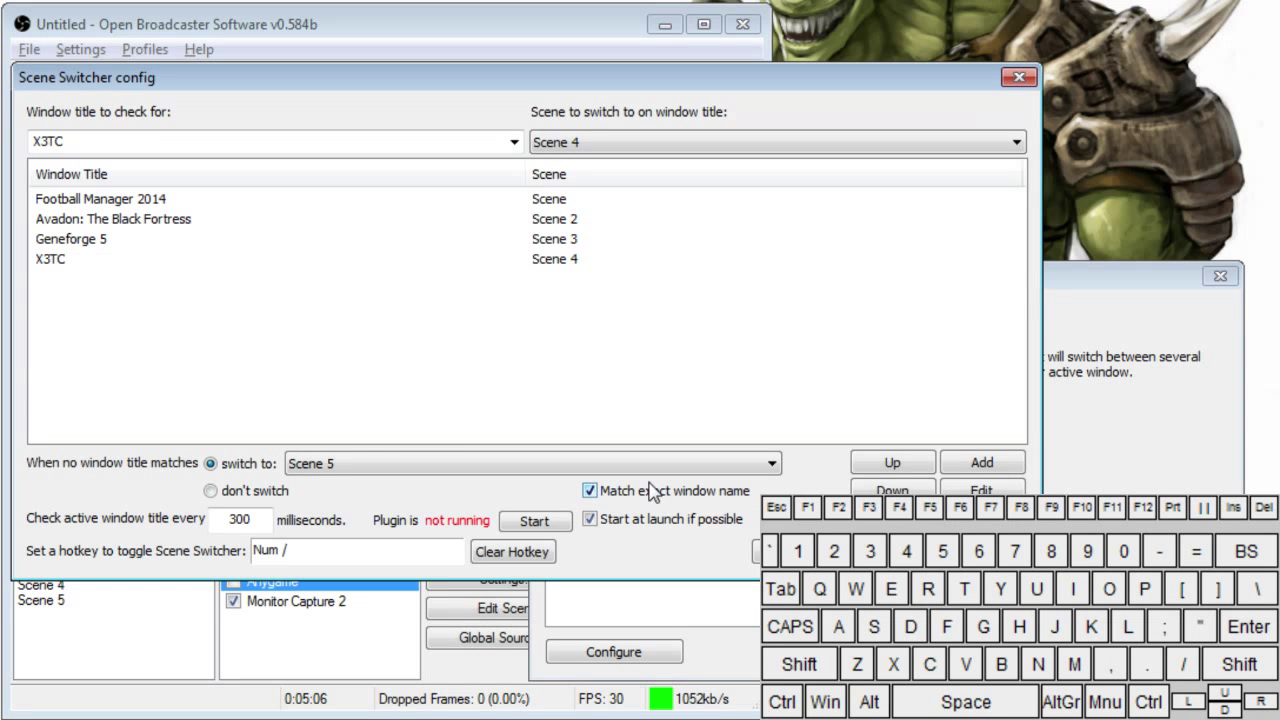
mouse_move(451, 450)
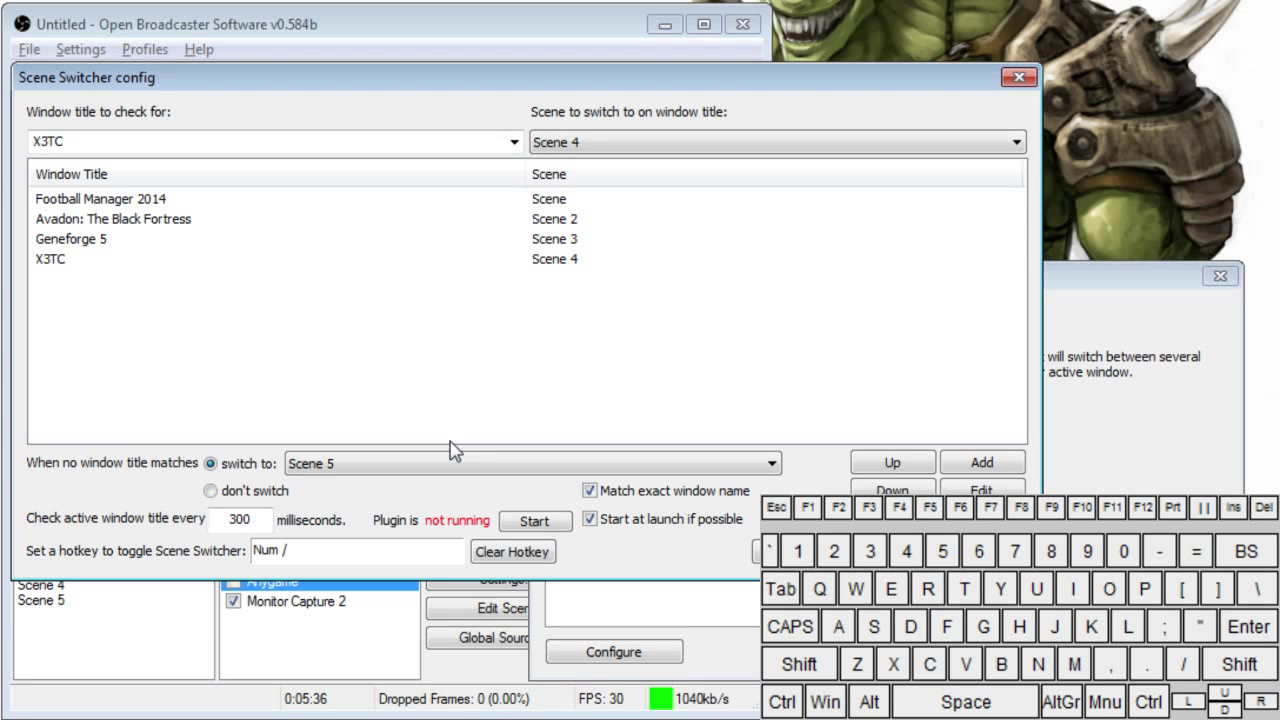
mouse_move(133, 487)
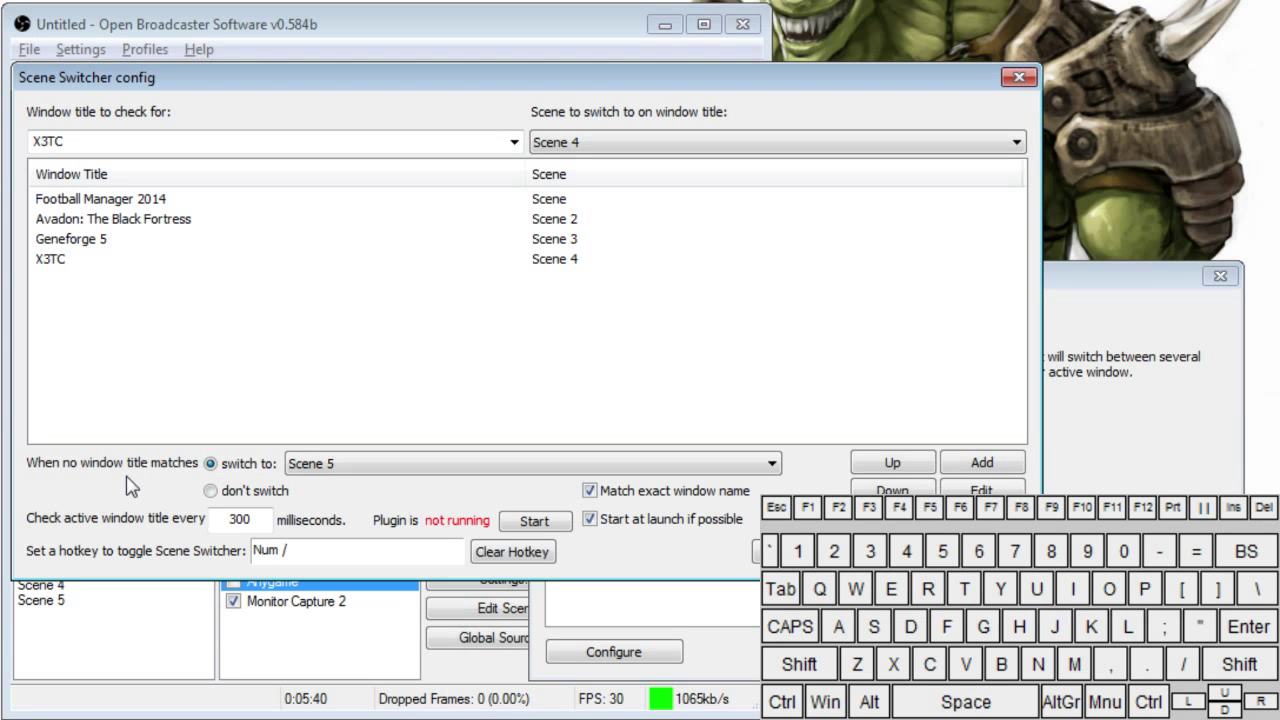
click(589, 519)
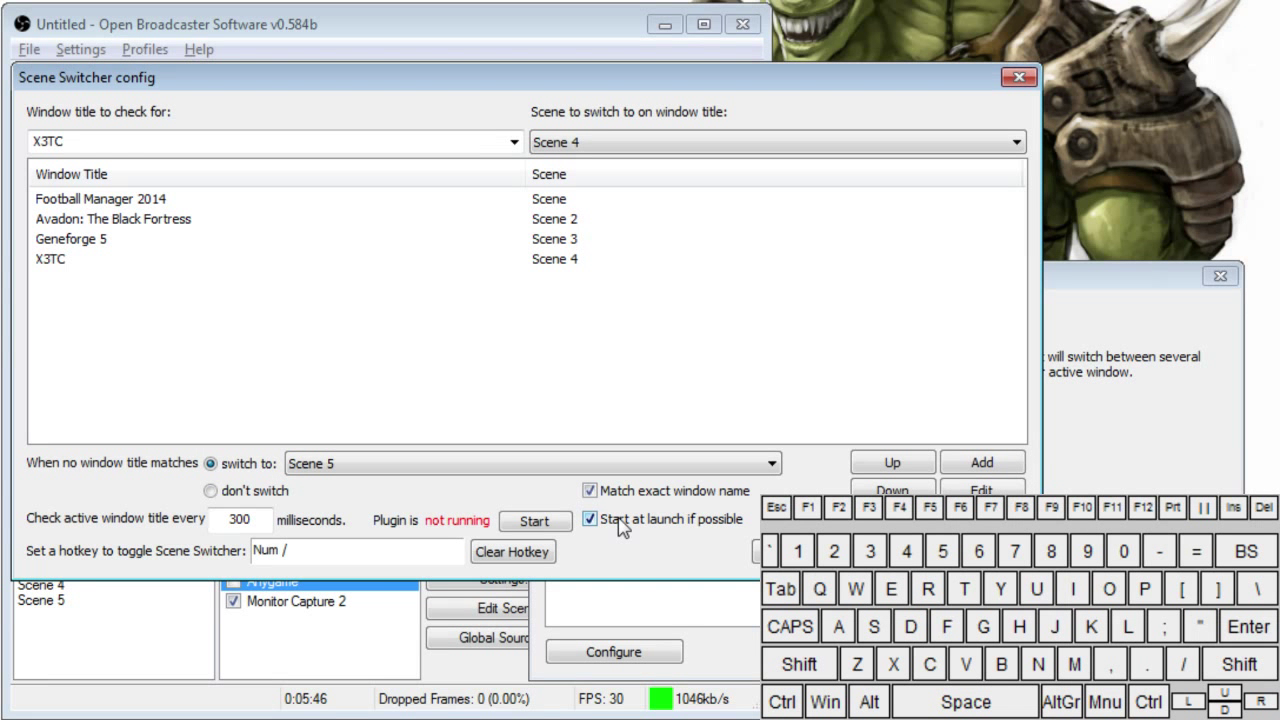
click(590, 519)
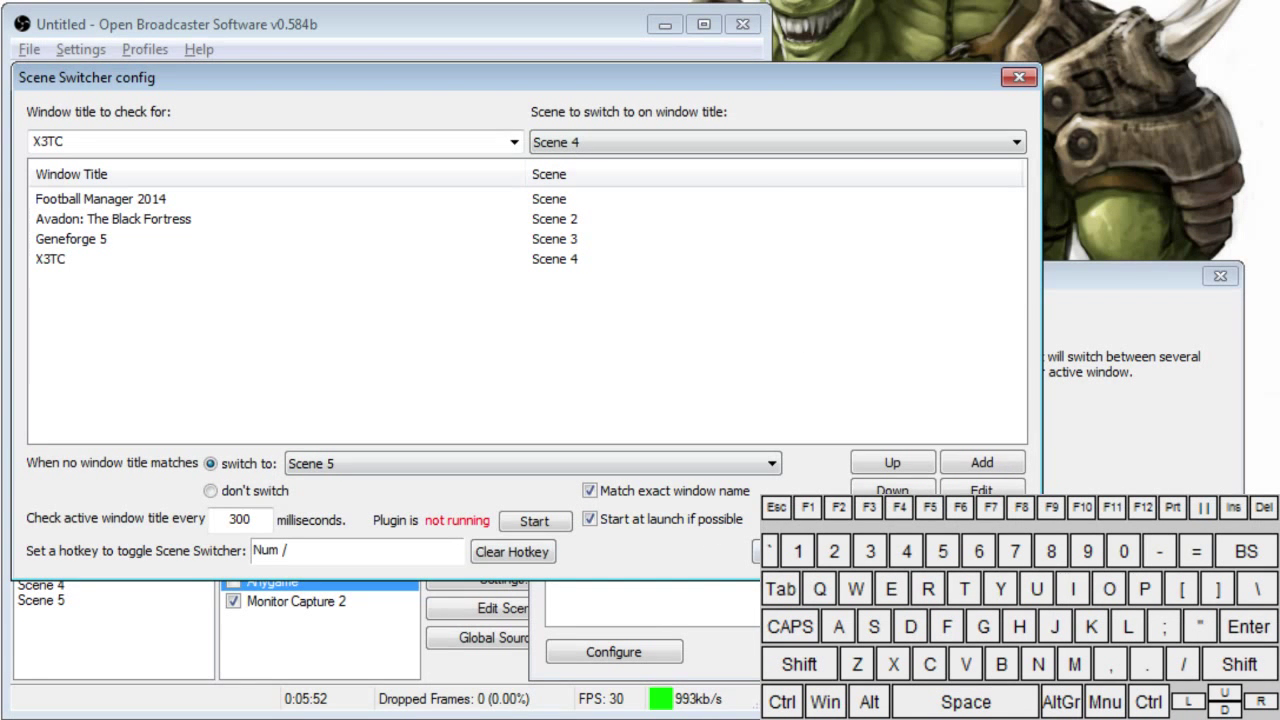
click(1018, 77)
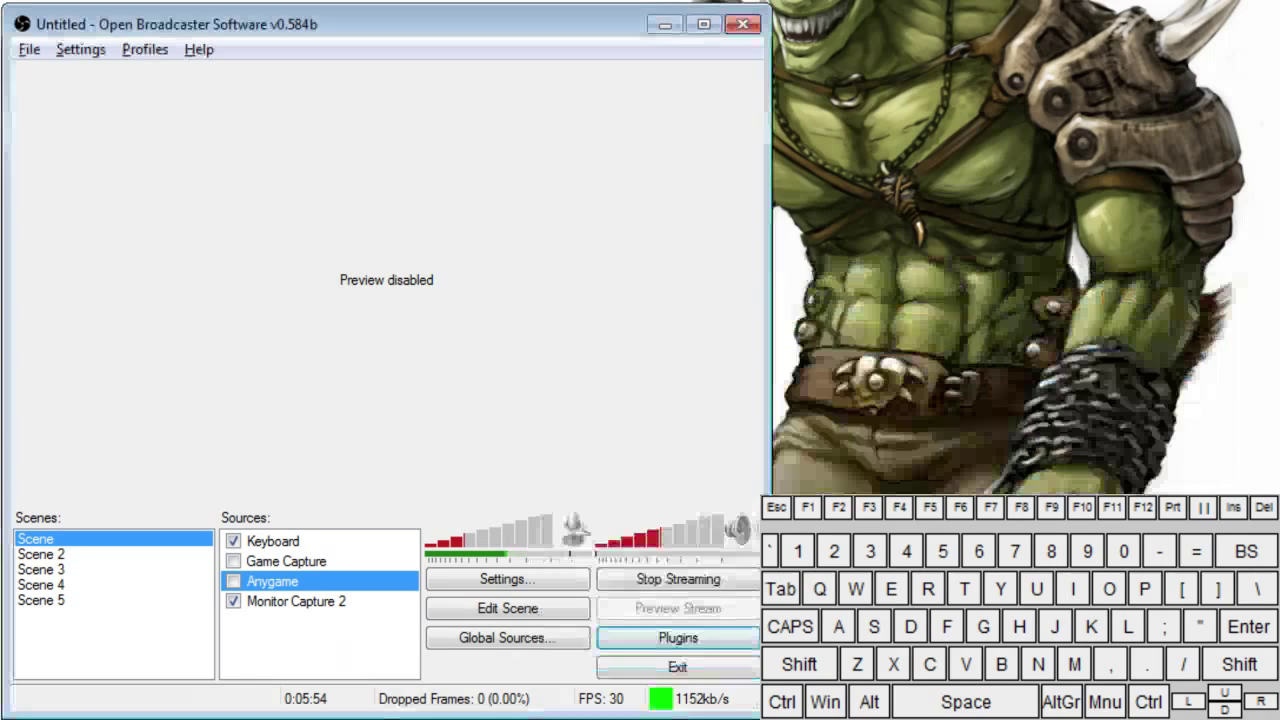